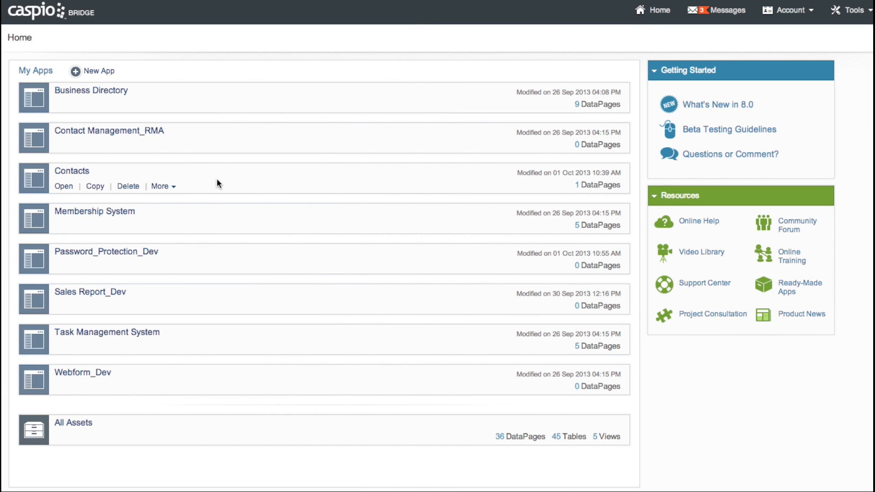
pyautogui.moveTo(258, 229)
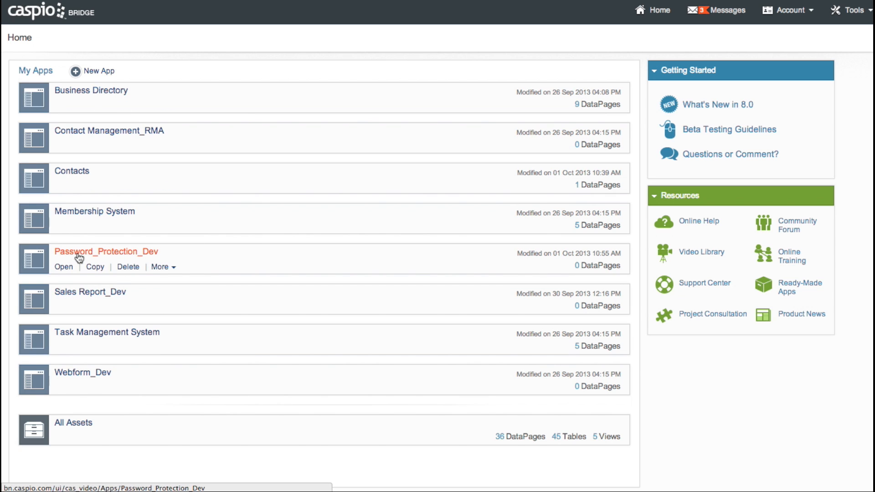
# - Launch the deployed contacts demo app from the Bridge home page
pyautogui.click(63, 266)
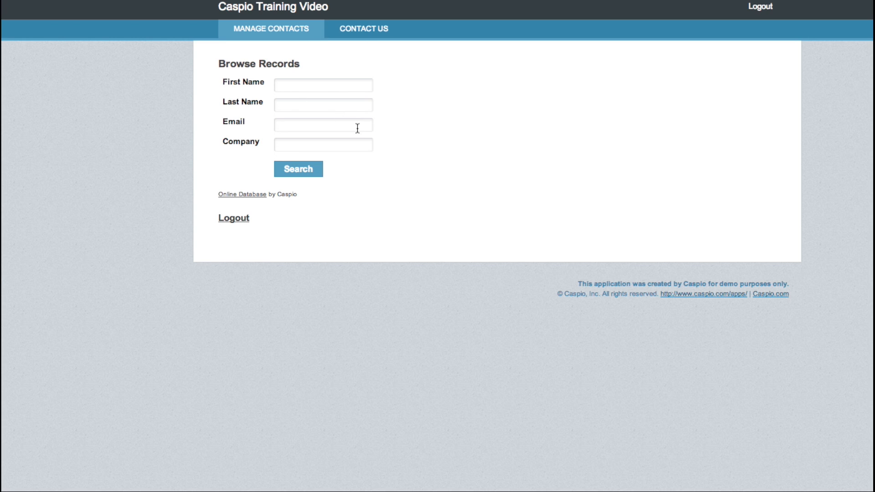
pyautogui.moveTo(280, 129)
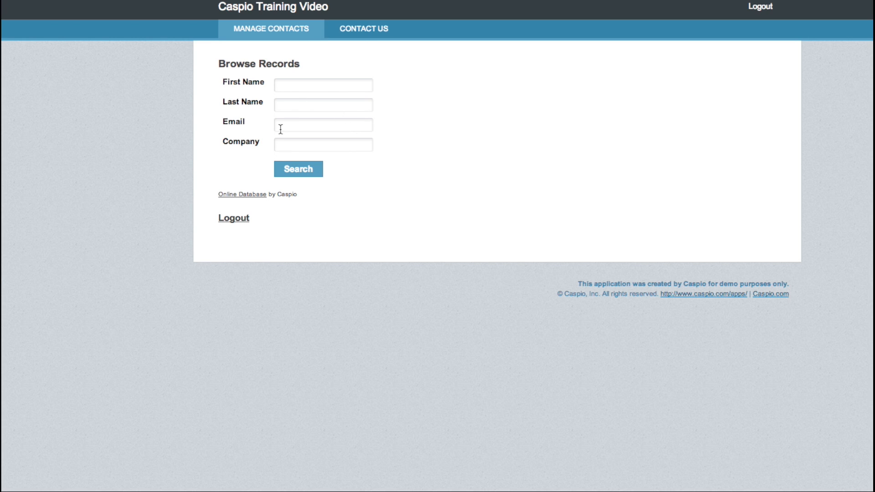
# - Run an empty contact search and open the first record's details
pyautogui.click(298, 169)
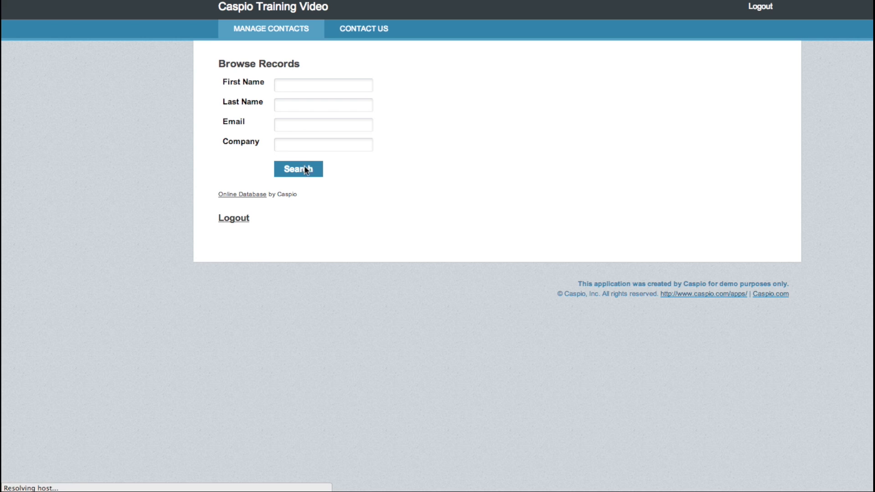
pyautogui.click(298, 168)
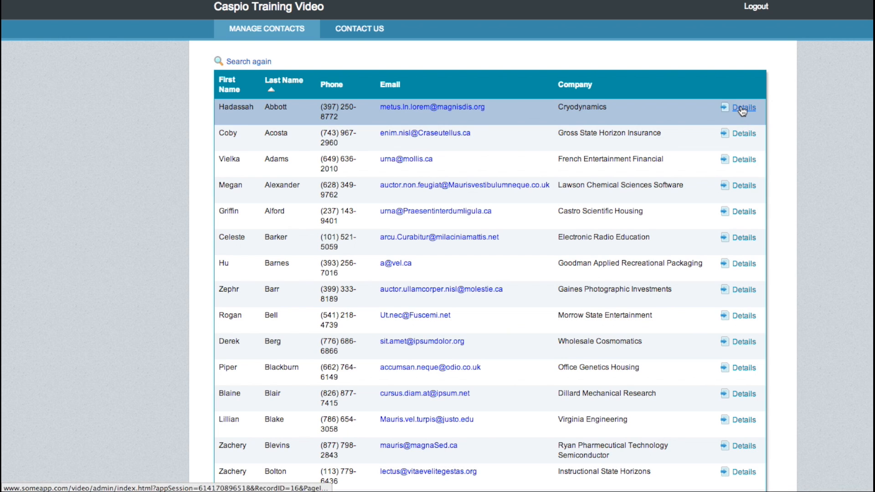
pyautogui.click(743, 108)
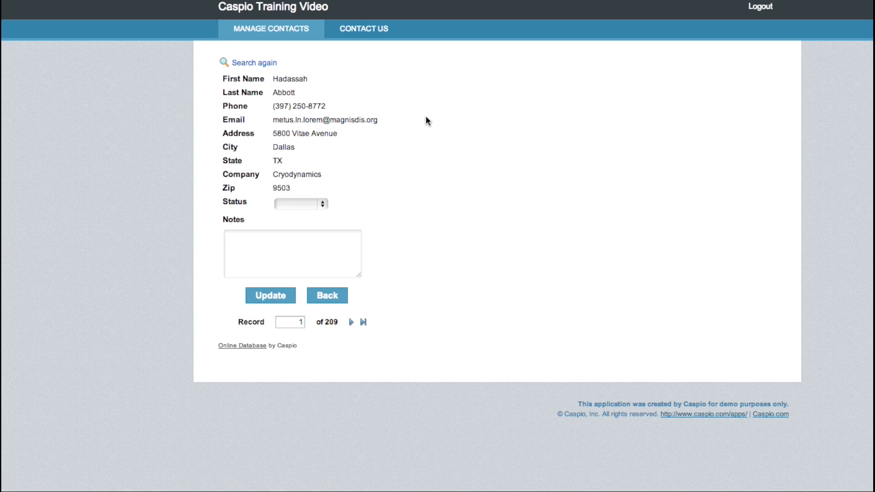
pyautogui.moveTo(467, 174)
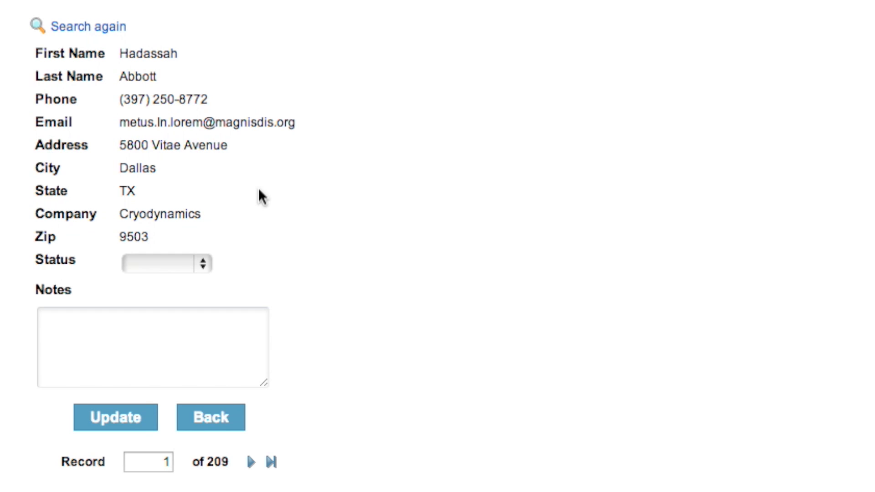
# - Review the contact's Status dropdown choices without changing the value
pyautogui.click(166, 263)
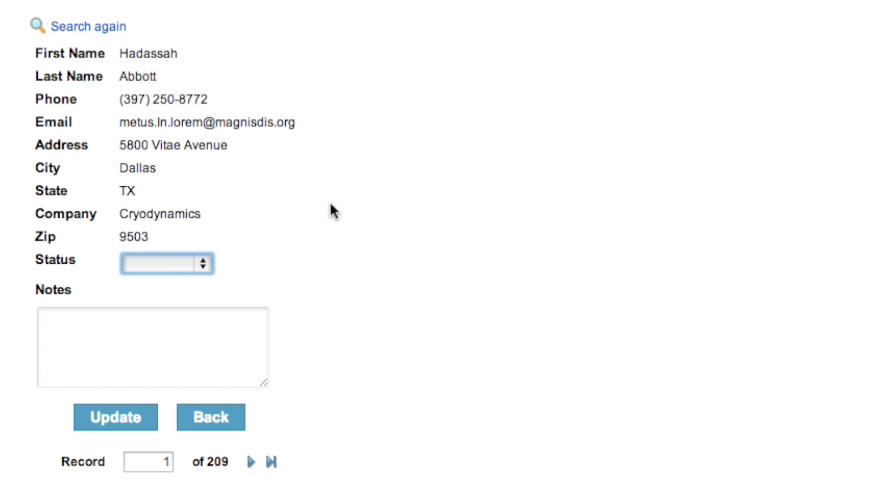
pyautogui.moveTo(347, 201)
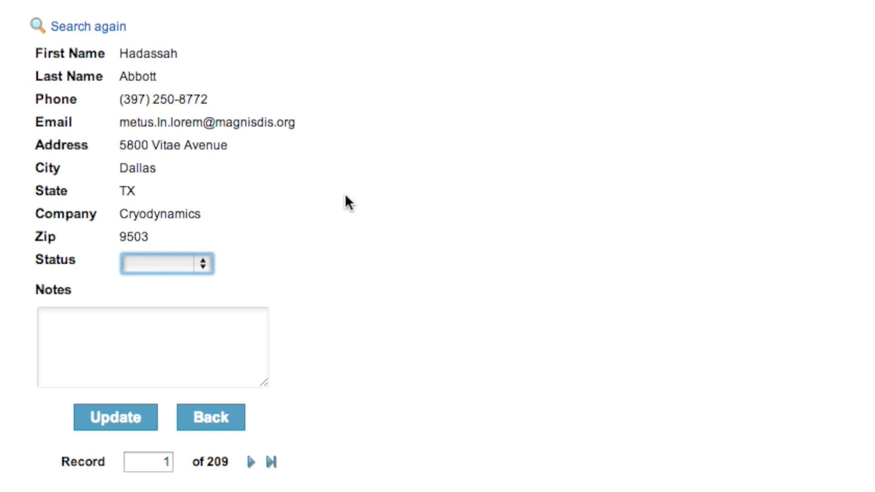
pyautogui.moveTo(353, 208)
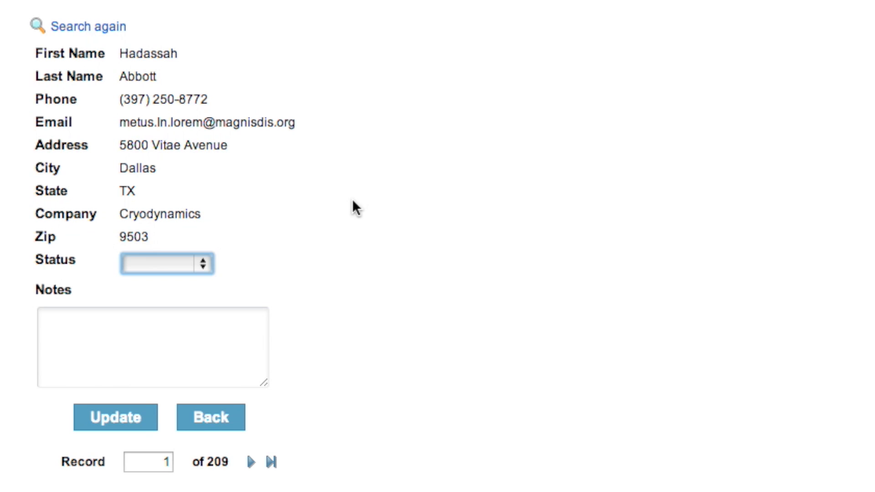
pyautogui.moveTo(278, 286)
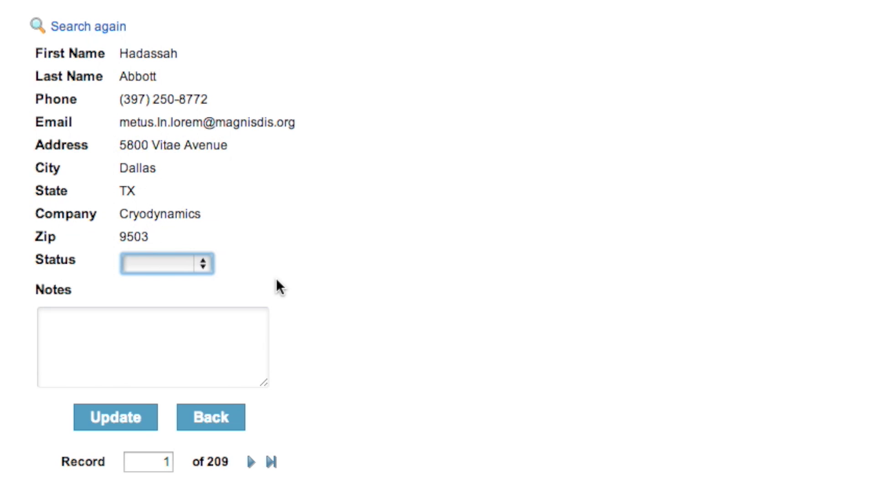
pyautogui.click(166, 263)
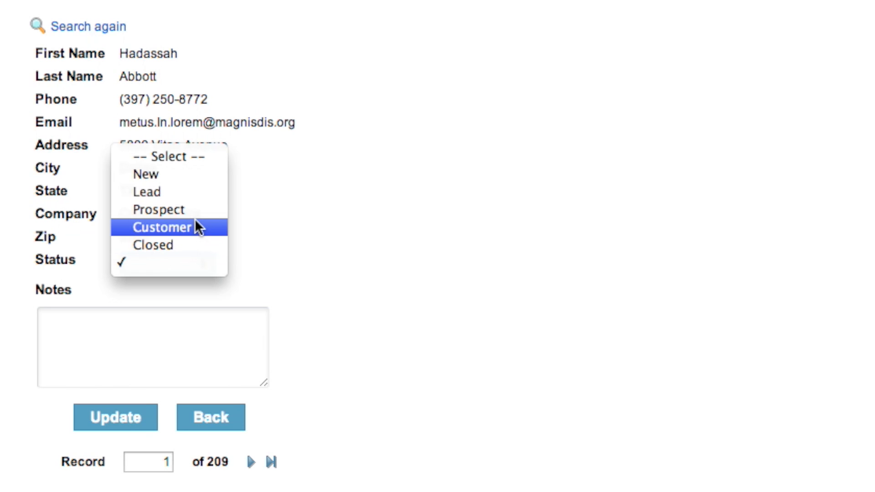
pyautogui.click(163, 227)
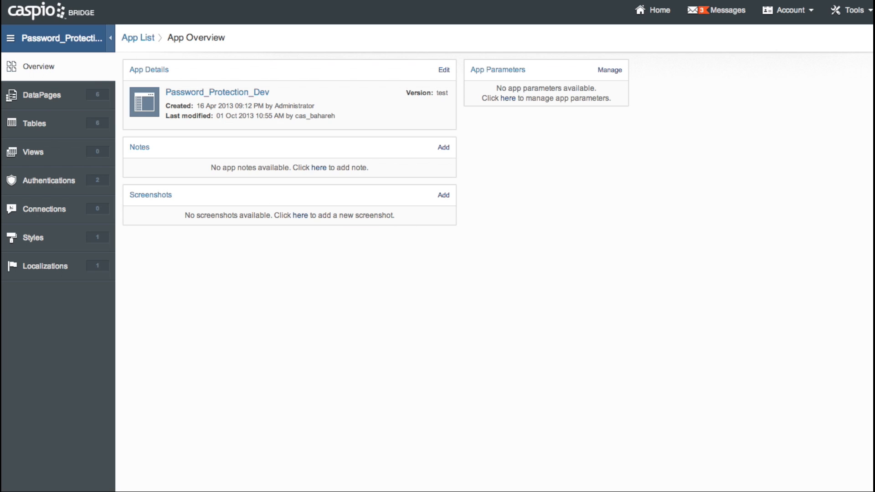
# - View the Contacts_demo datasheet's Assigned_To names, then return to the Tables list
pyautogui.click(36, 123)
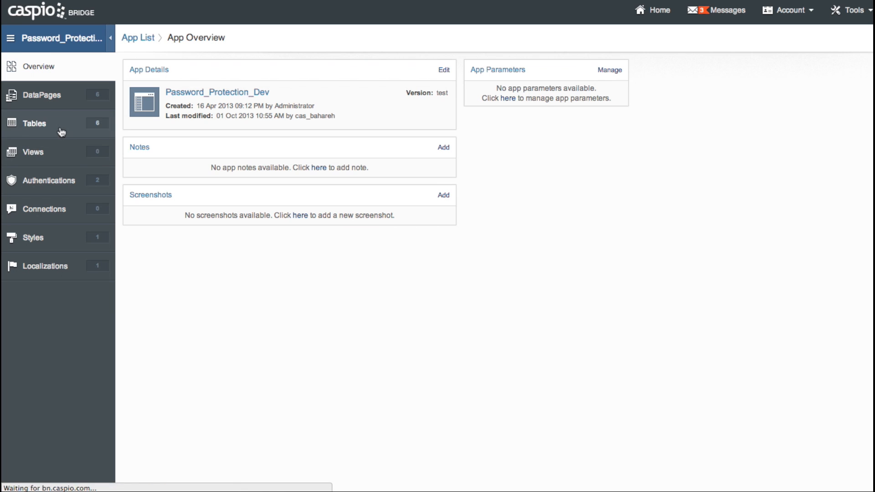
pyautogui.click(35, 123)
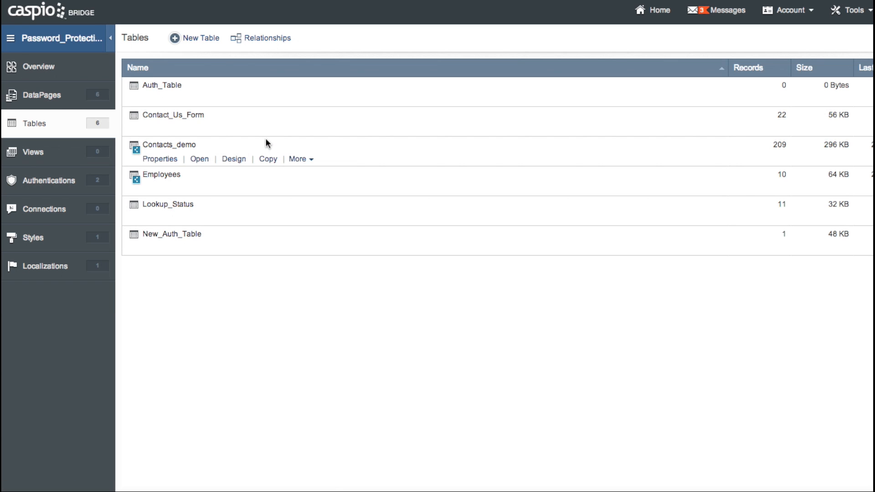
pyautogui.moveTo(199, 159)
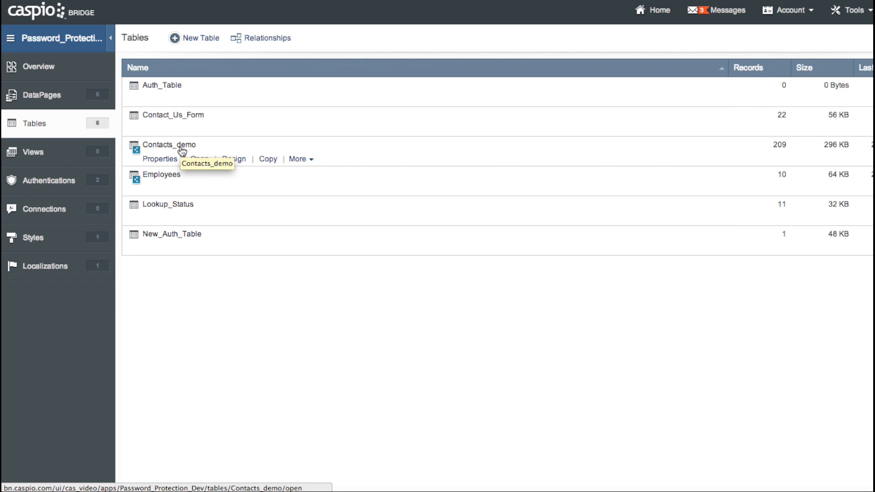
pyautogui.click(169, 145)
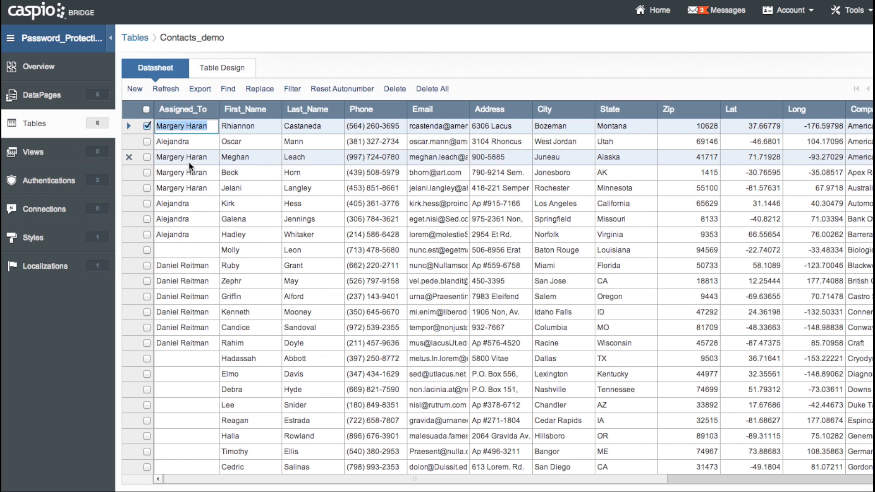
pyautogui.moveTo(35, 152)
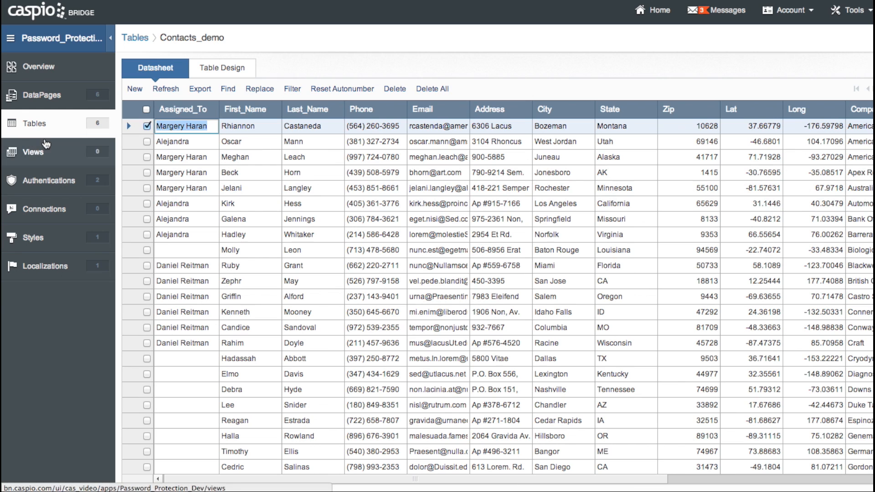
pyautogui.click(35, 124)
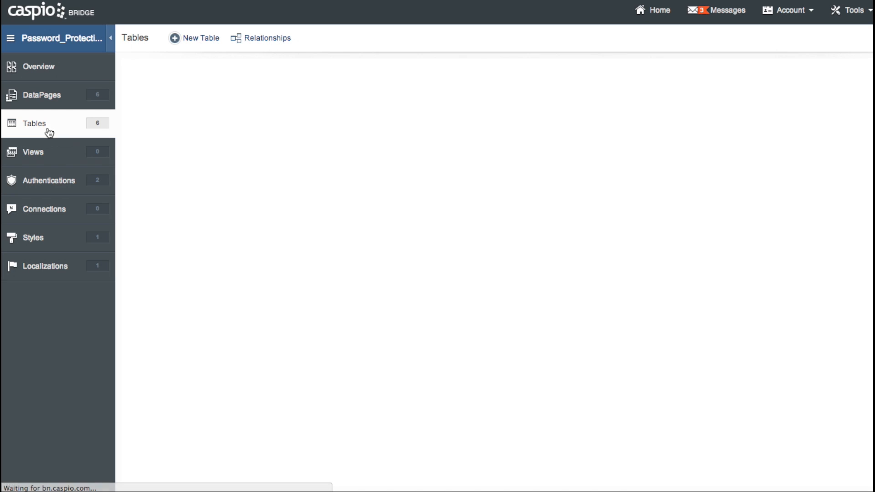
# - Open the Employees datasheet to review each employee's Department
pyautogui.click(34, 123)
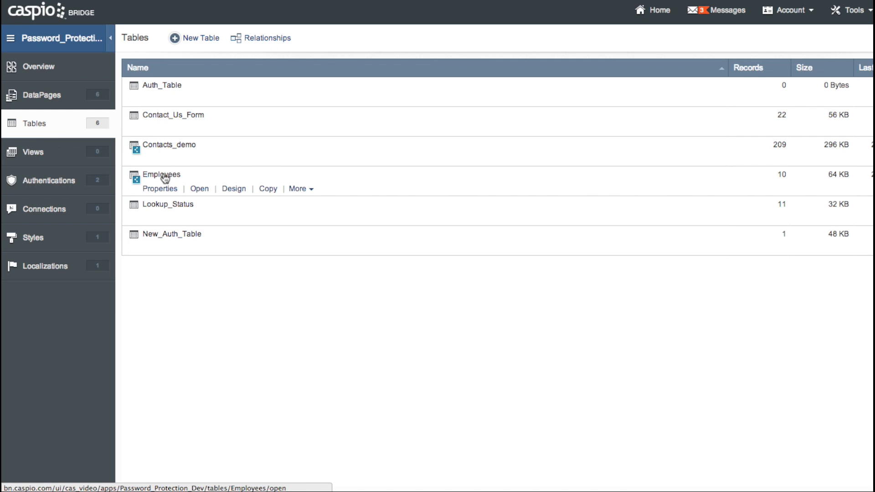
pyautogui.click(199, 189)
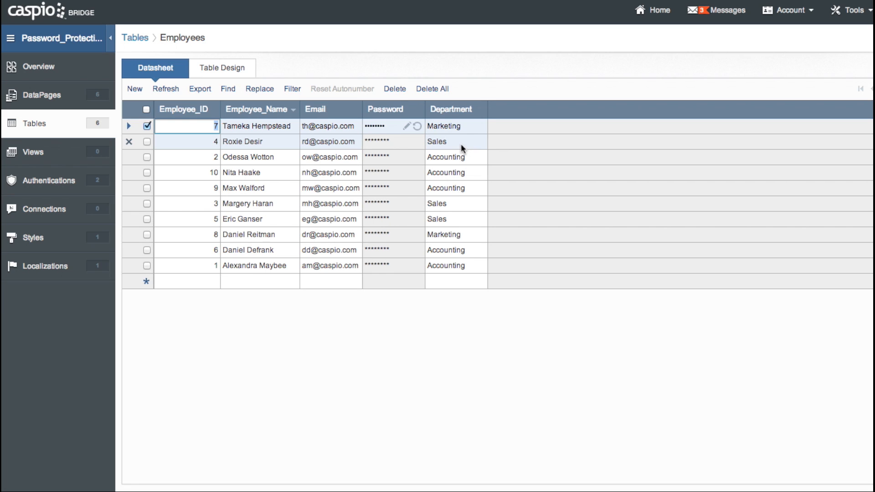
pyautogui.moveTo(423, 145)
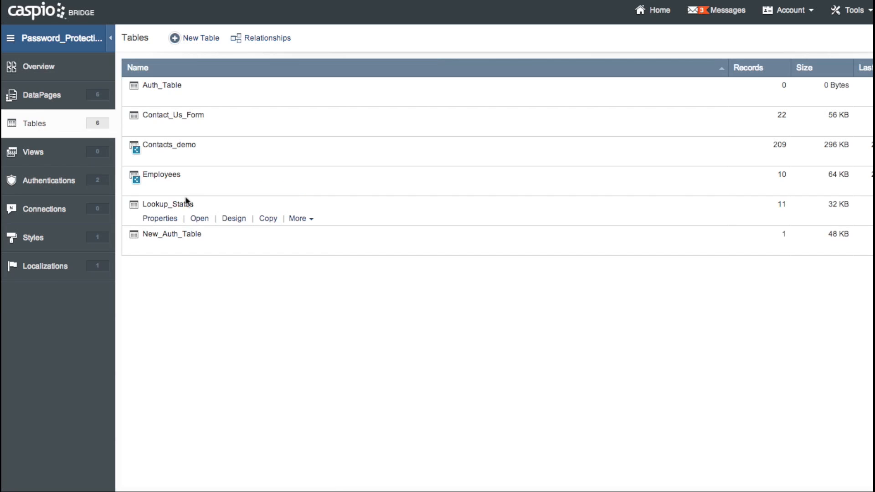
# - Review the Lookup_Status table's statuses by department, then go to DataPages
pyautogui.click(199, 218)
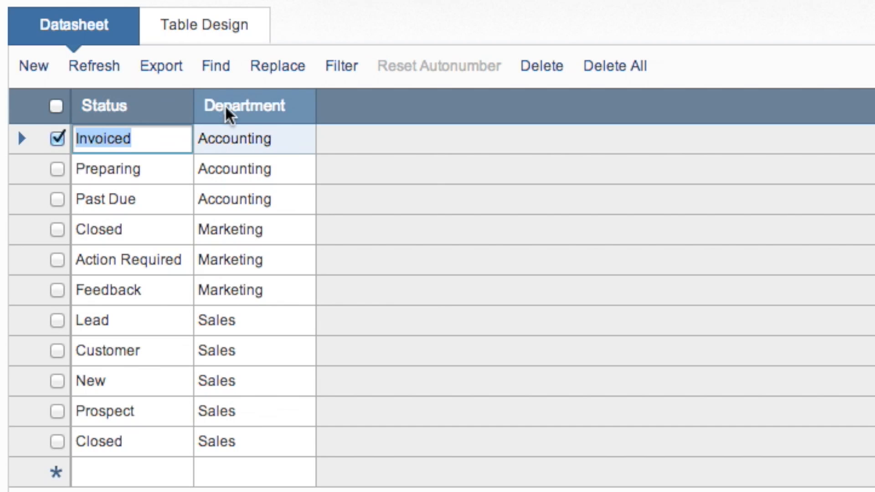
pyautogui.moveTo(228, 112)
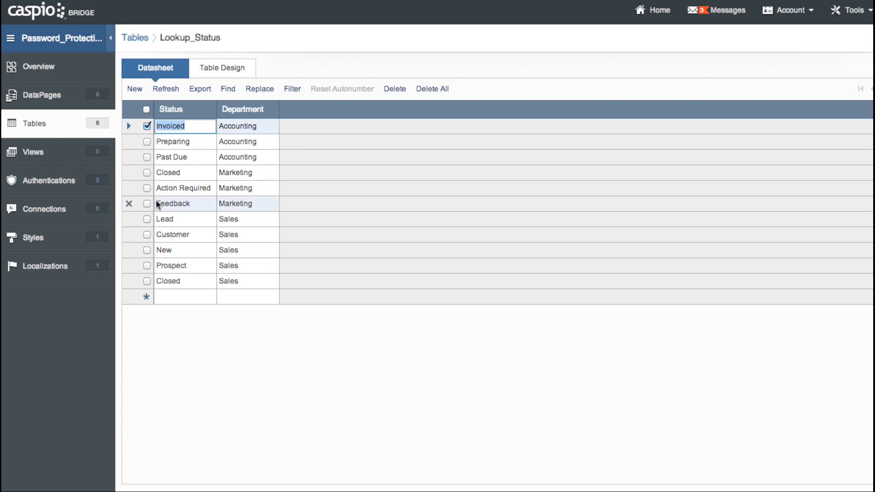
pyautogui.click(42, 94)
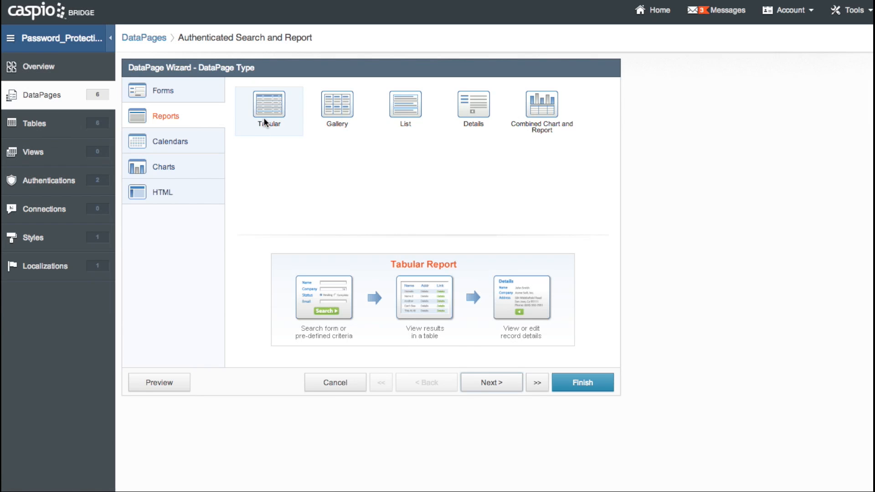
pyautogui.moveTo(560, 364)
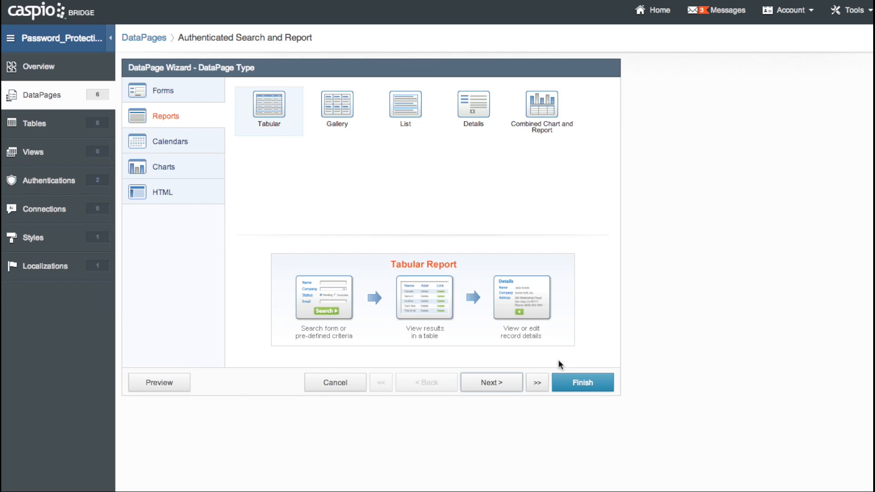
# - Use Contacts_demo as the data source with Employees_Only authentication required
pyautogui.click(490, 382)
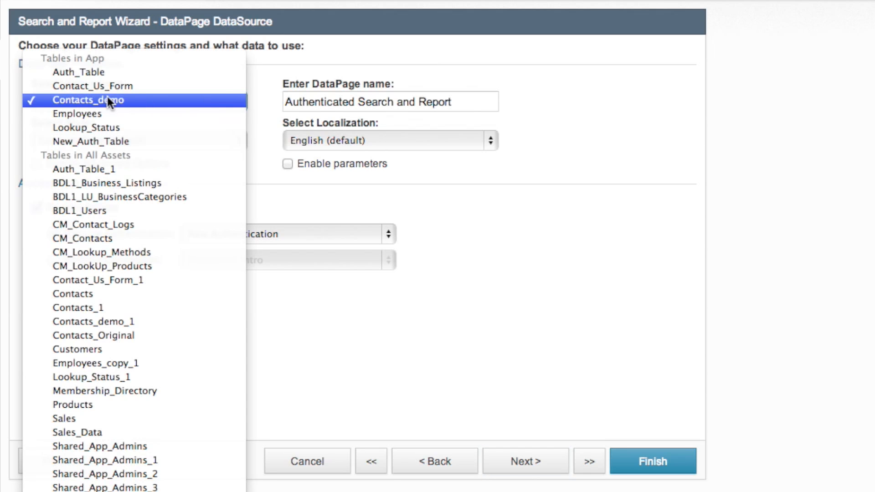
pyautogui.click(89, 99)
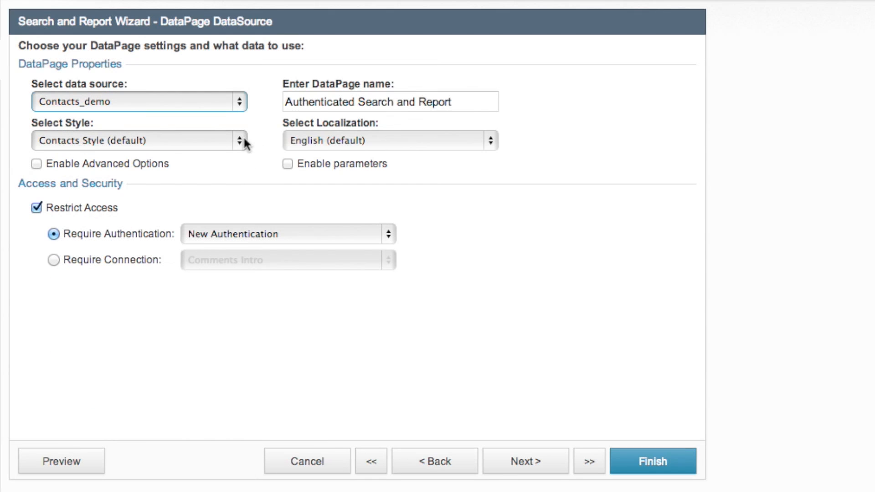
pyautogui.moveTo(299, 145)
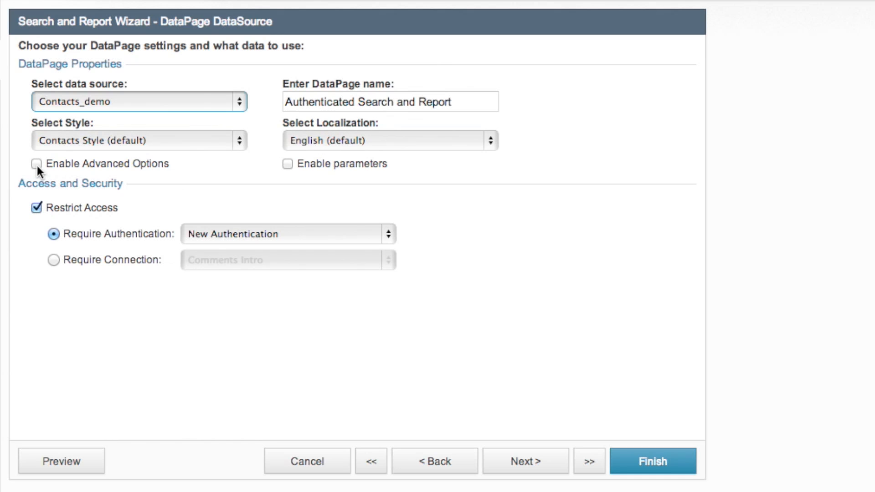
pyautogui.click(36, 164)
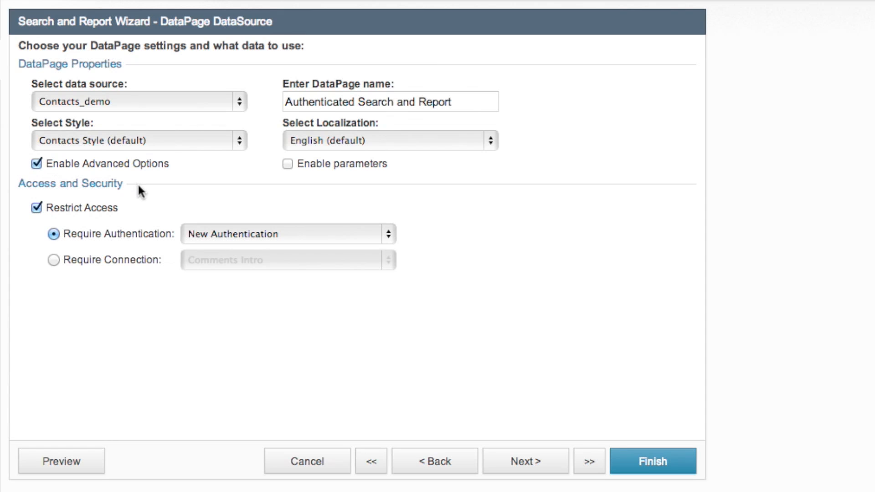
pyautogui.moveTo(129, 192)
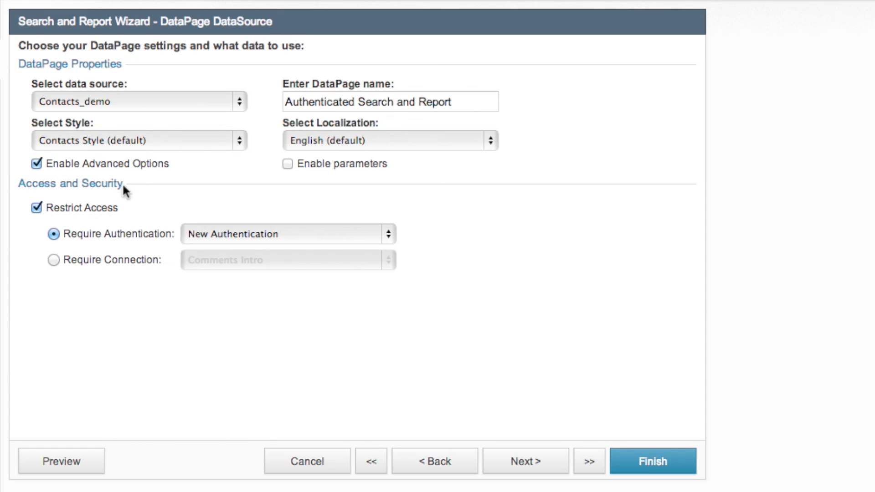
pyautogui.moveTo(50, 191)
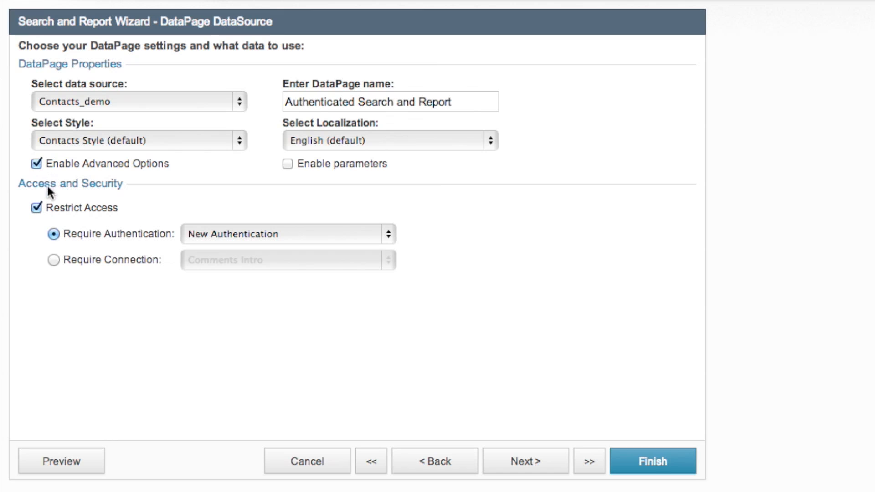
pyautogui.moveTo(76, 201)
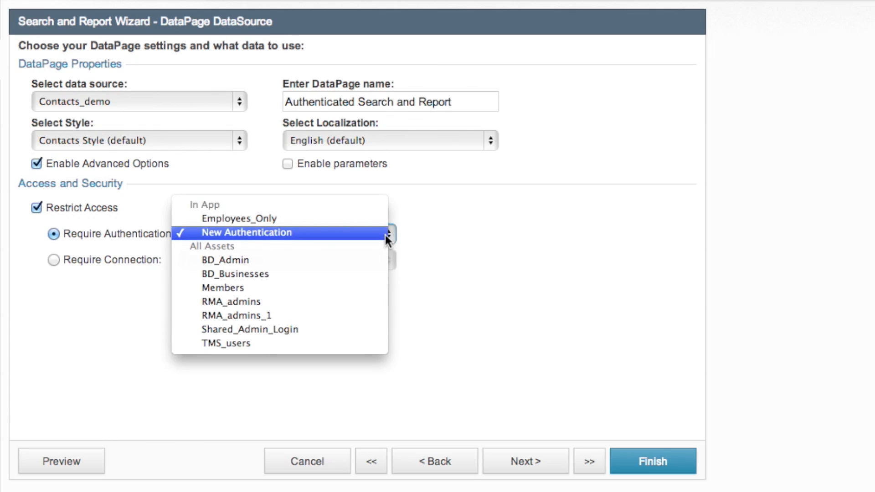
pyautogui.moveTo(234, 237)
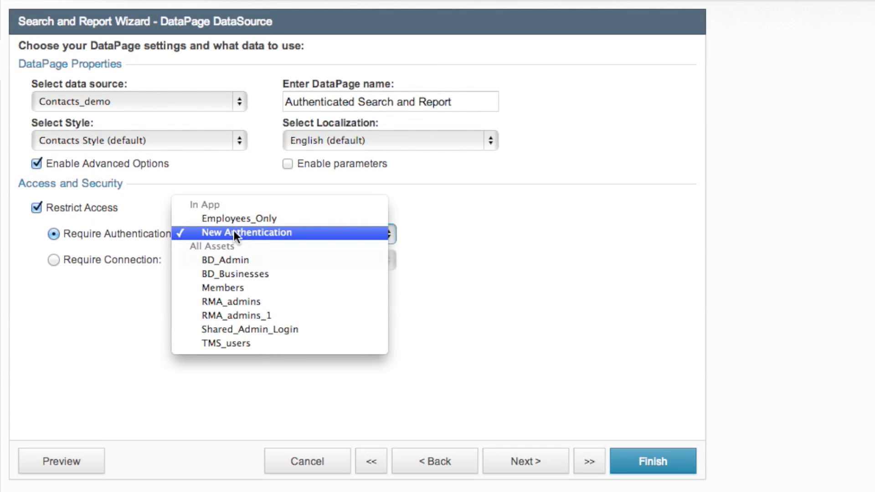
pyautogui.moveTo(239, 218)
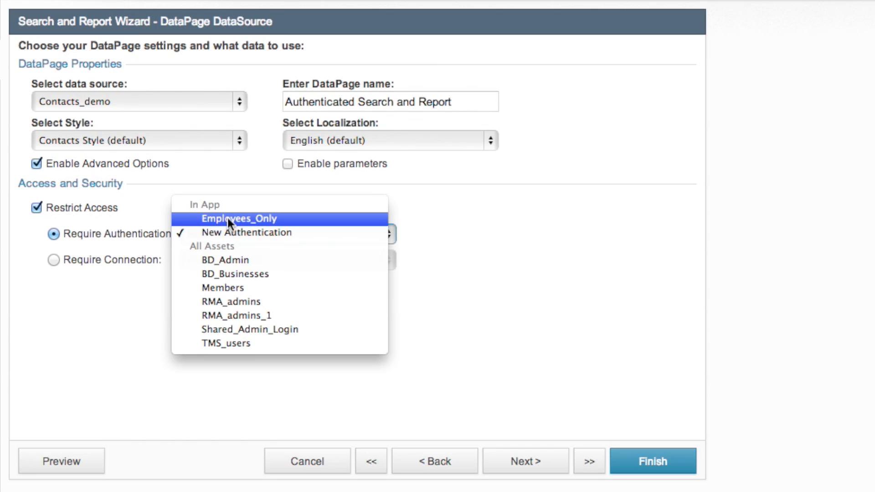
pyautogui.click(238, 218)
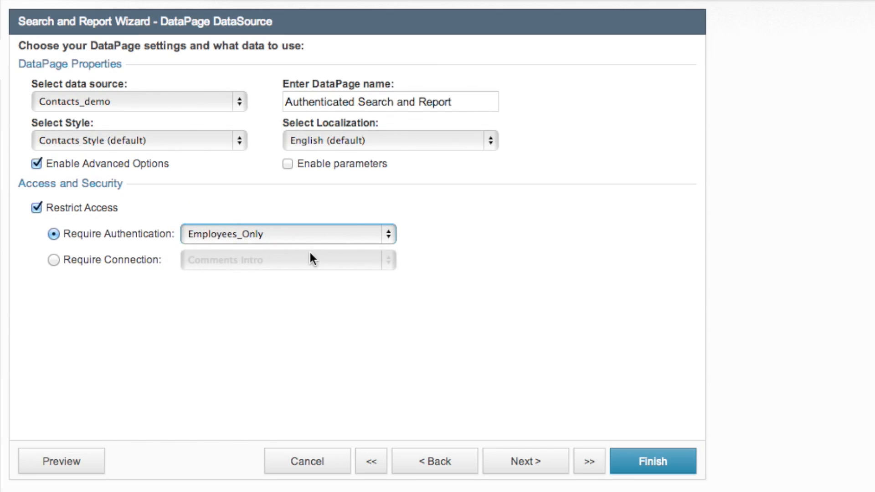
pyautogui.moveTo(499, 427)
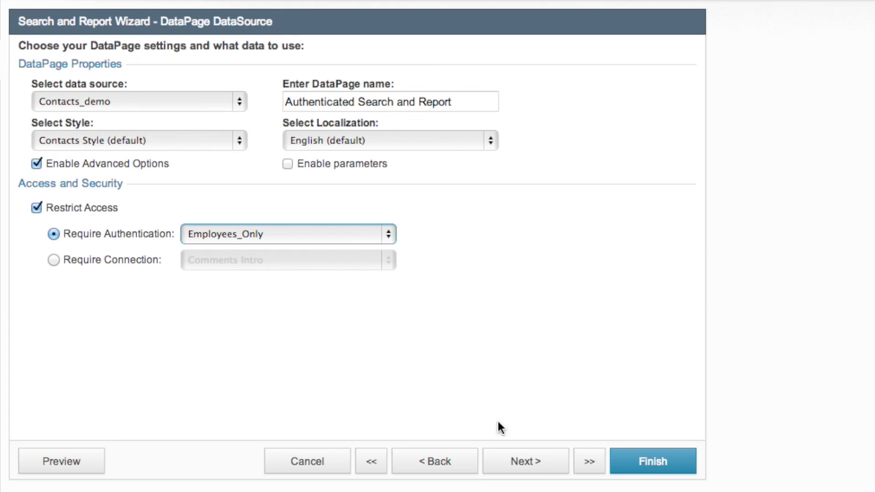
pyautogui.click(288, 234)
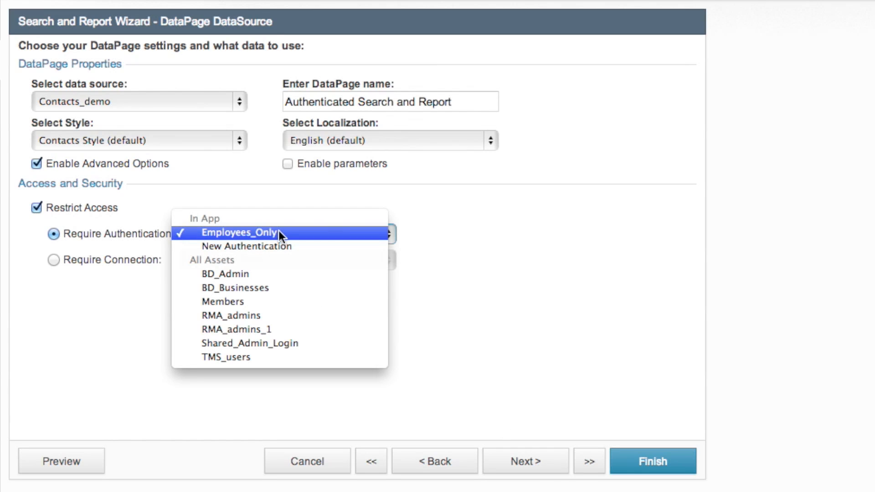
pyautogui.moveTo(258, 241)
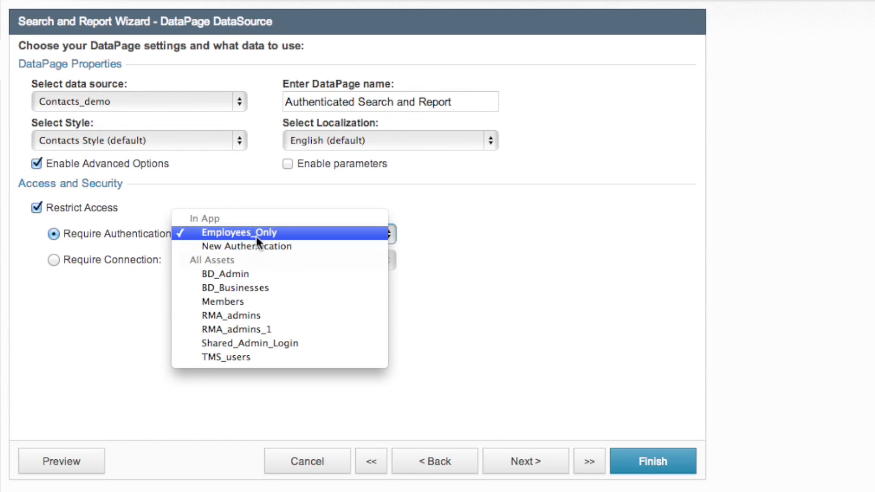
pyautogui.click(239, 233)
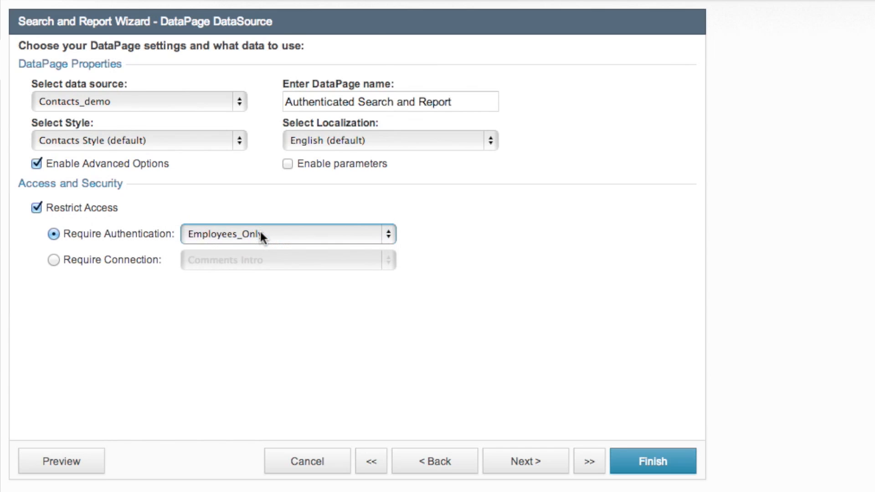
pyautogui.moveTo(525, 461)
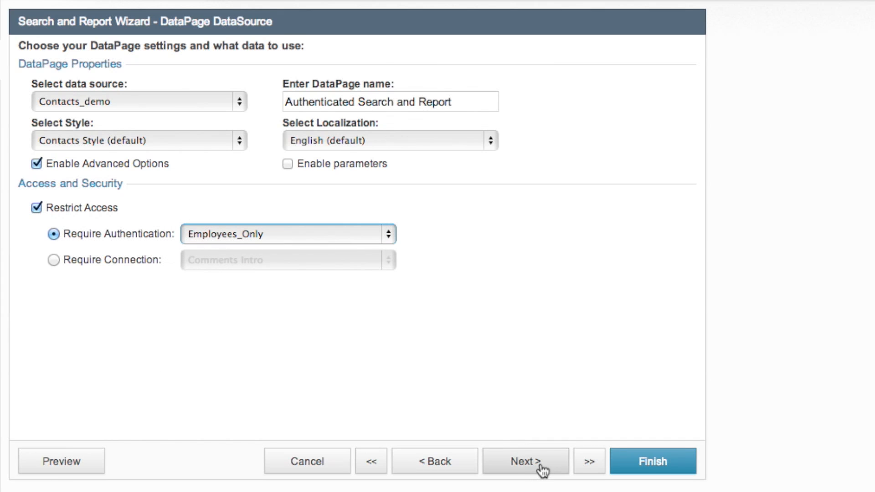
pyautogui.click(524, 460)
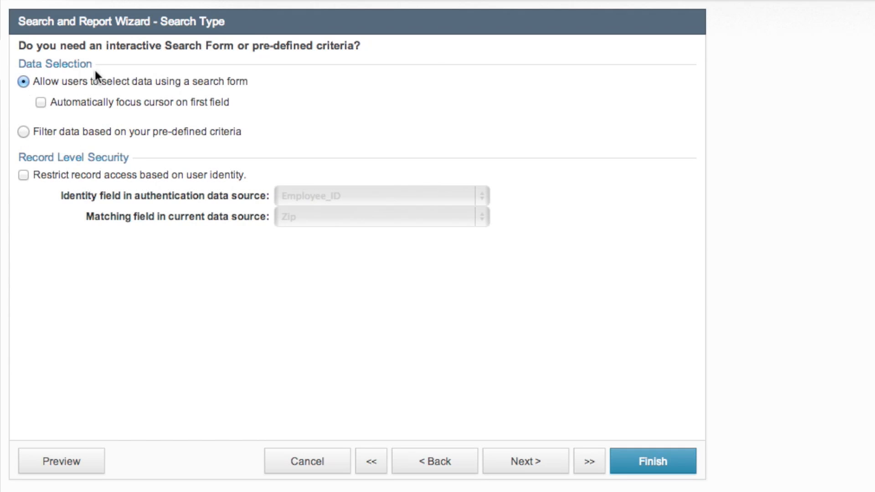
pyautogui.moveTo(95, 75)
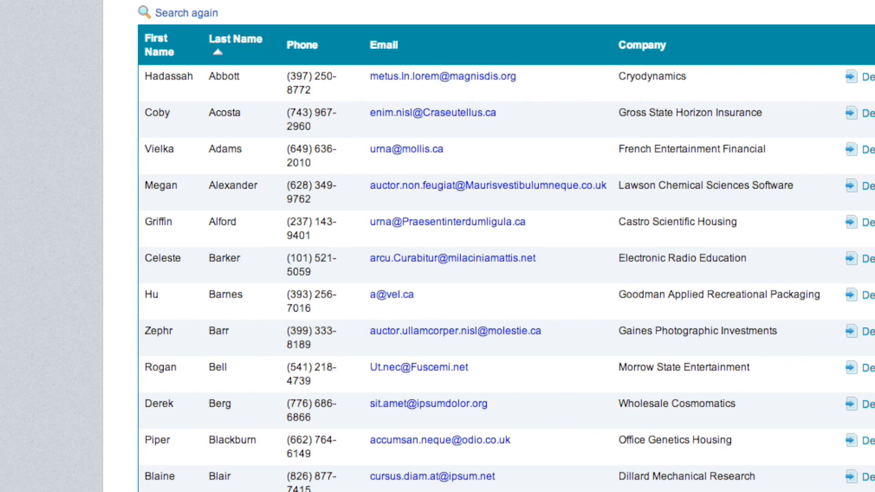
pyautogui.click(187, 12)
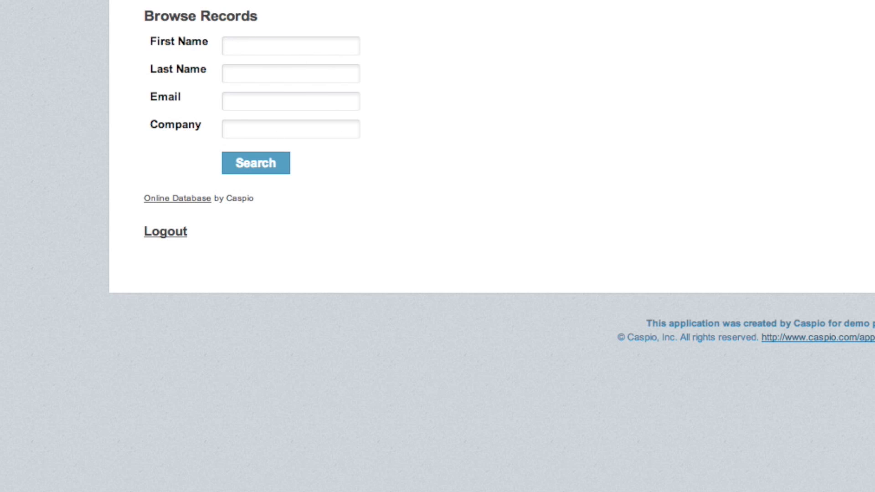
pyautogui.moveTo(193, 45)
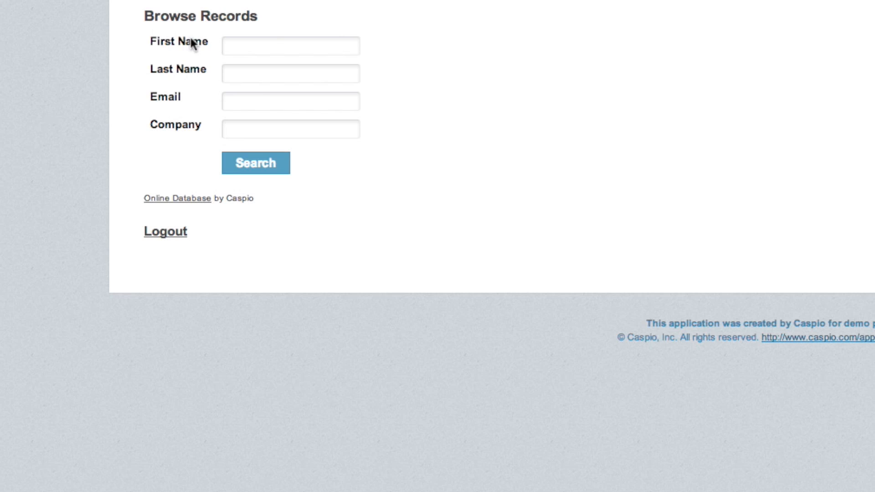
pyautogui.moveTo(236, 93)
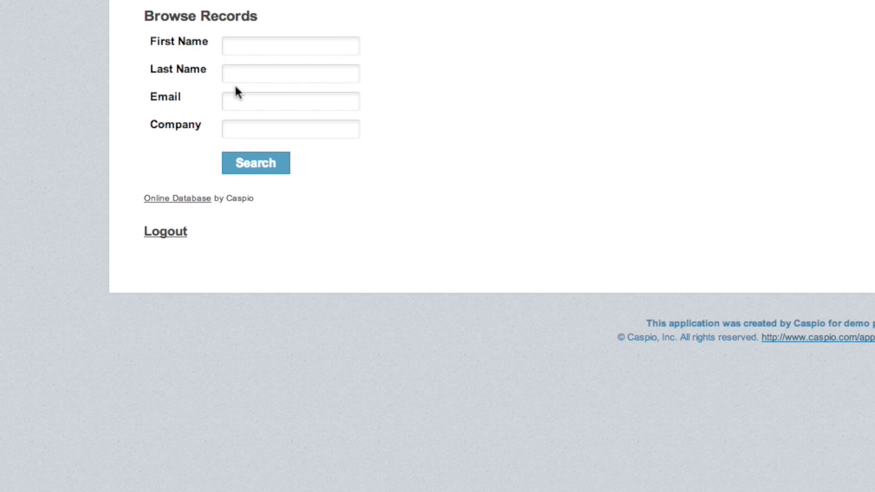
pyautogui.moveTo(236, 94)
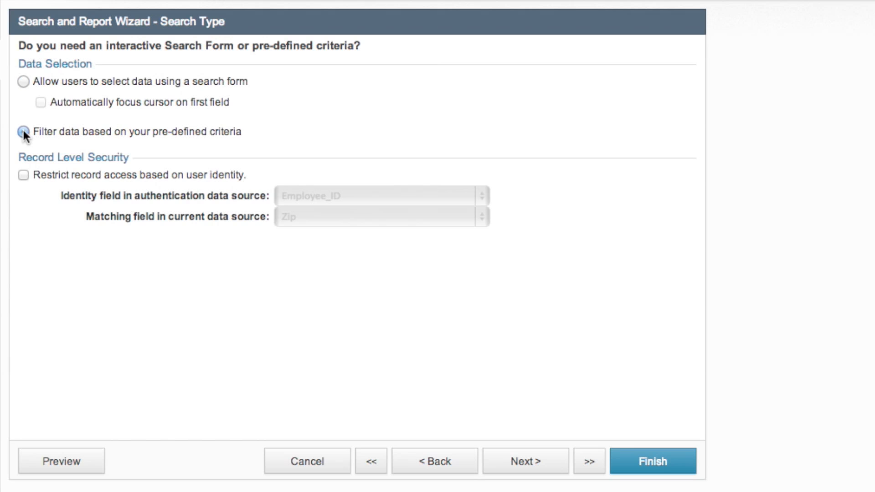
# - Filter by pre-defined criteria, restricting records where Employee_Name matches Assigned_To
pyautogui.click(23, 132)
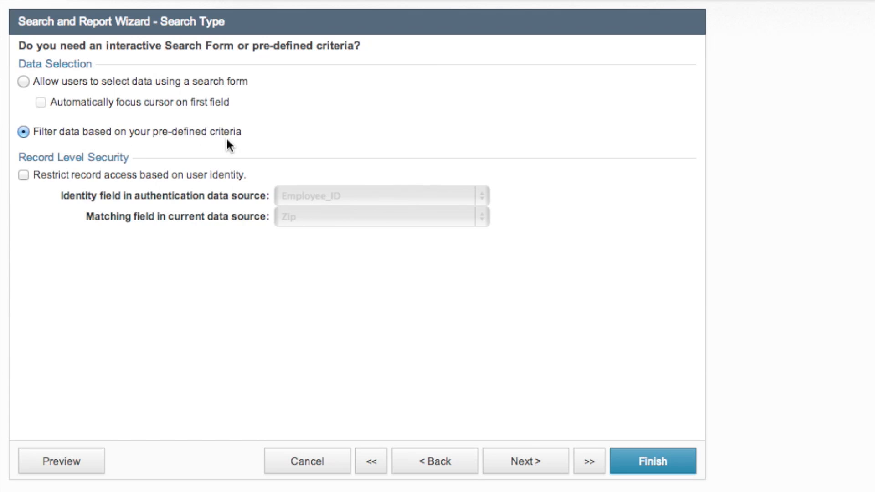
pyautogui.moveTo(99, 182)
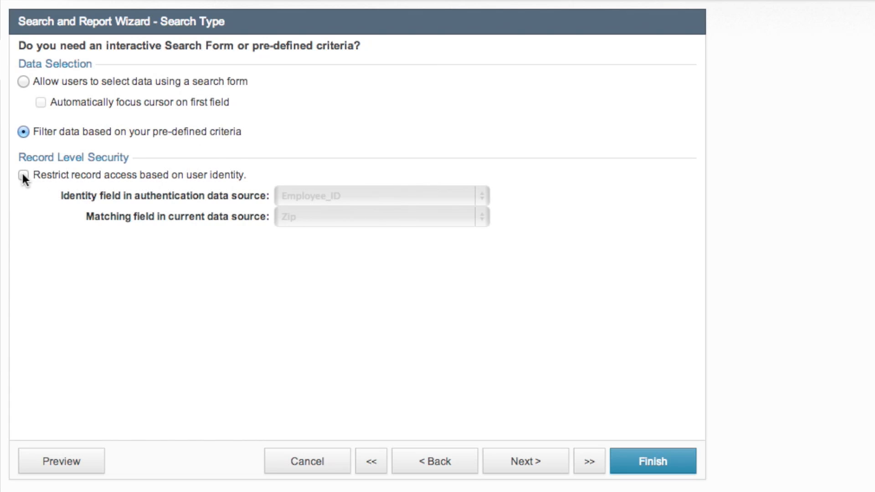
pyautogui.click(23, 175)
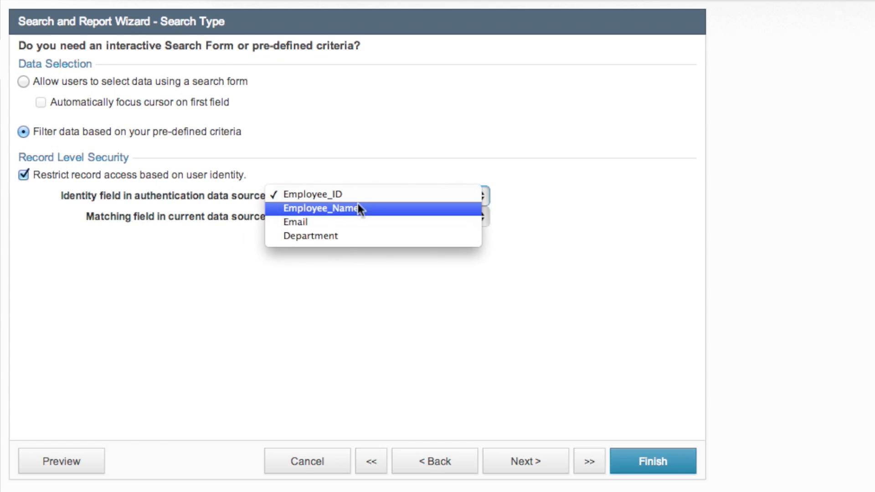
pyautogui.click(323, 208)
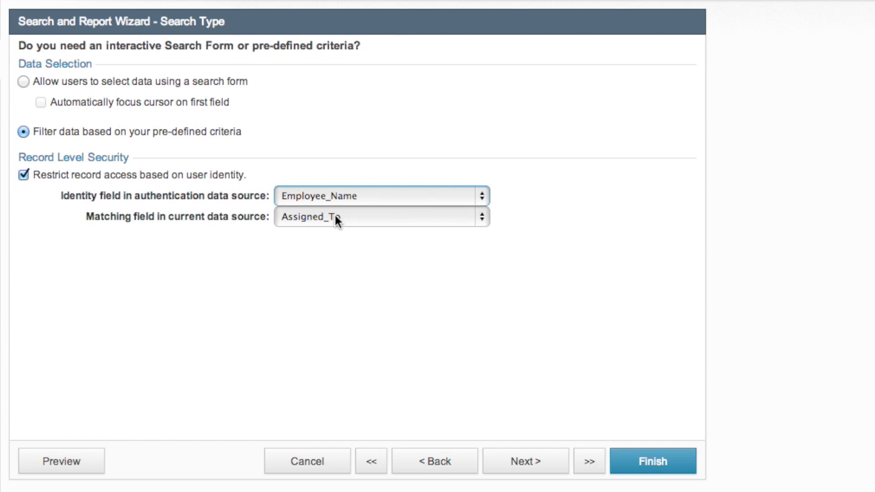
pyautogui.moveTo(290, 215)
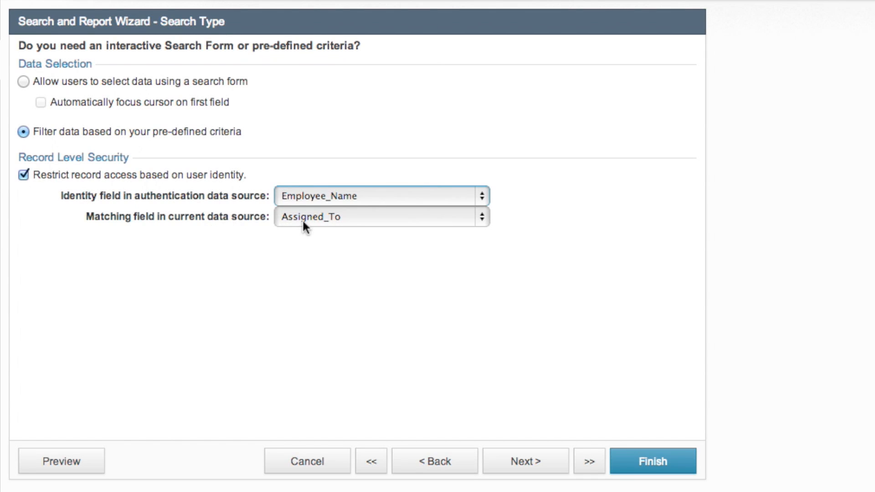
pyautogui.moveTo(482, 258)
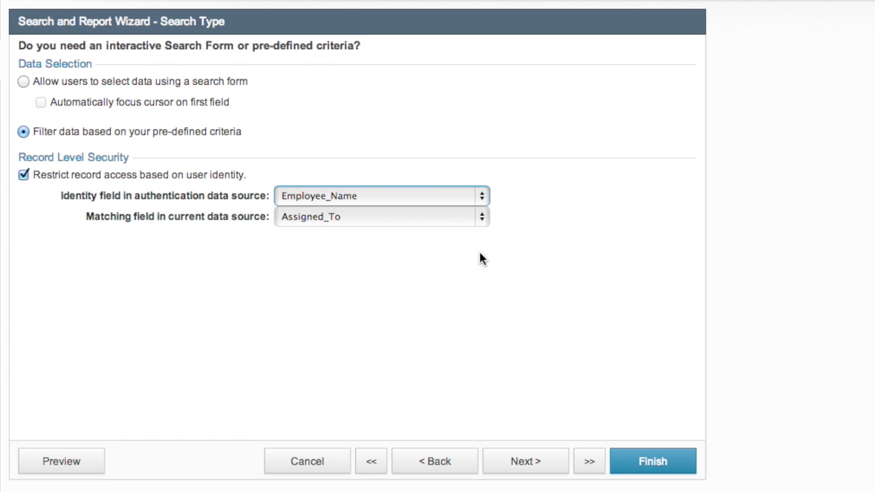
pyautogui.moveTo(387, 219)
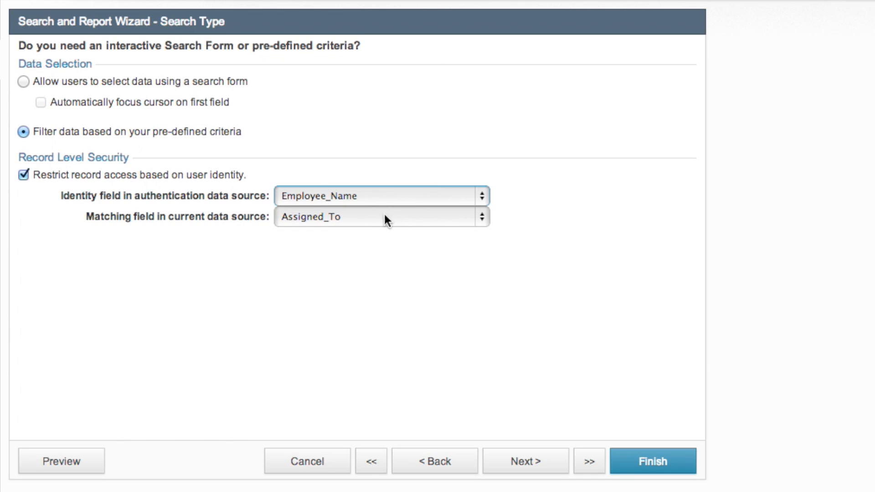
pyautogui.moveTo(290, 224)
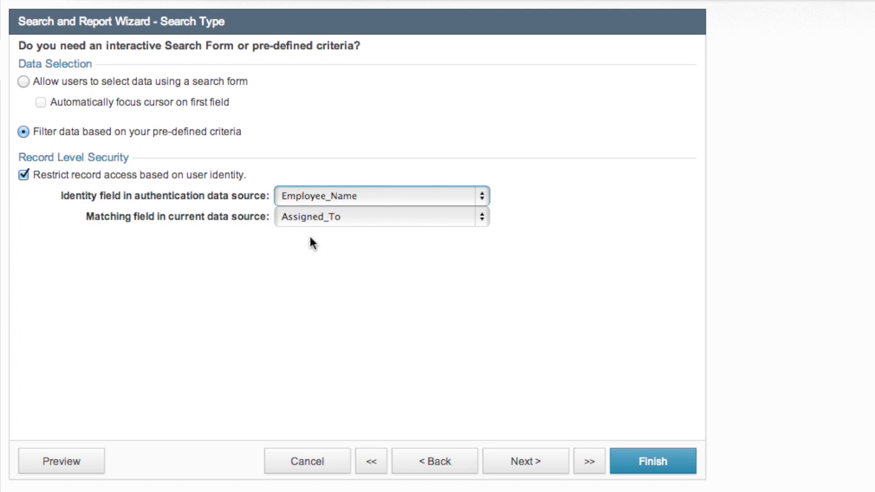
pyautogui.moveTo(334, 328)
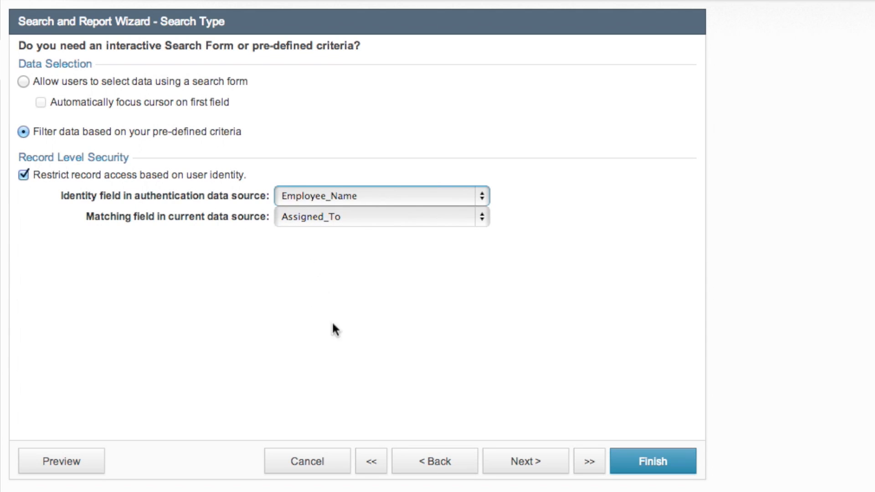
pyautogui.moveTo(590, 407)
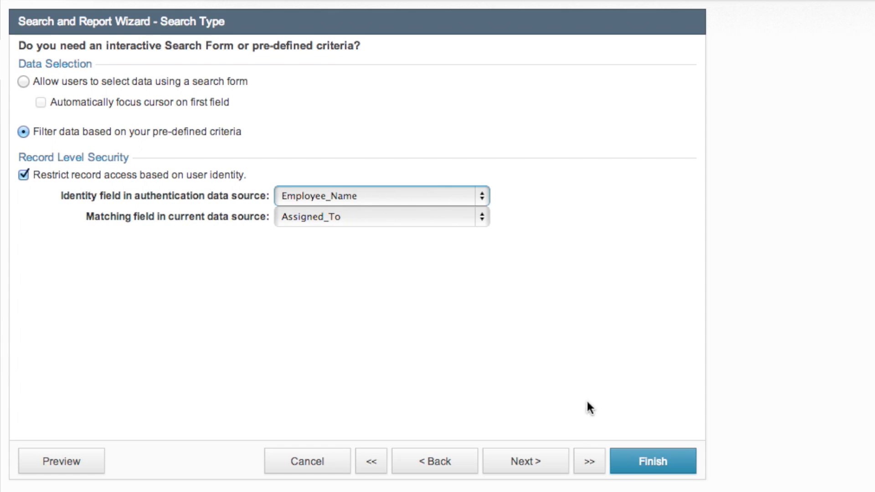
pyautogui.click(524, 460)
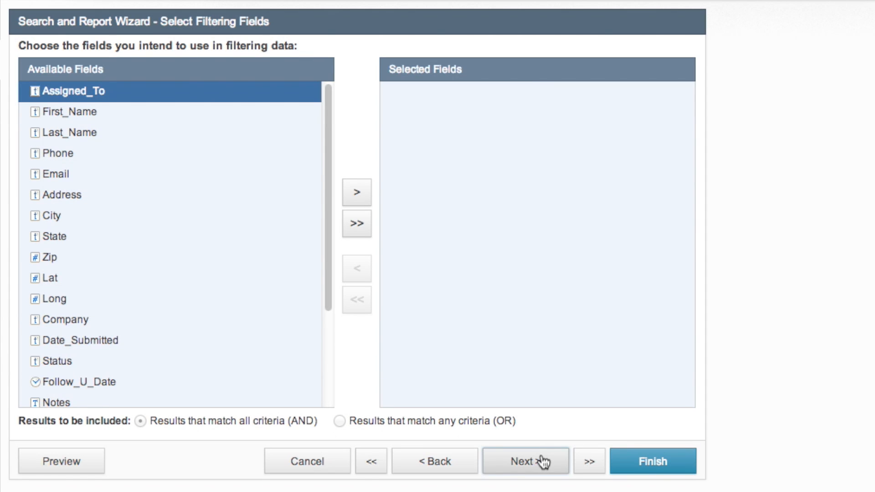
pyautogui.moveTo(131, 132)
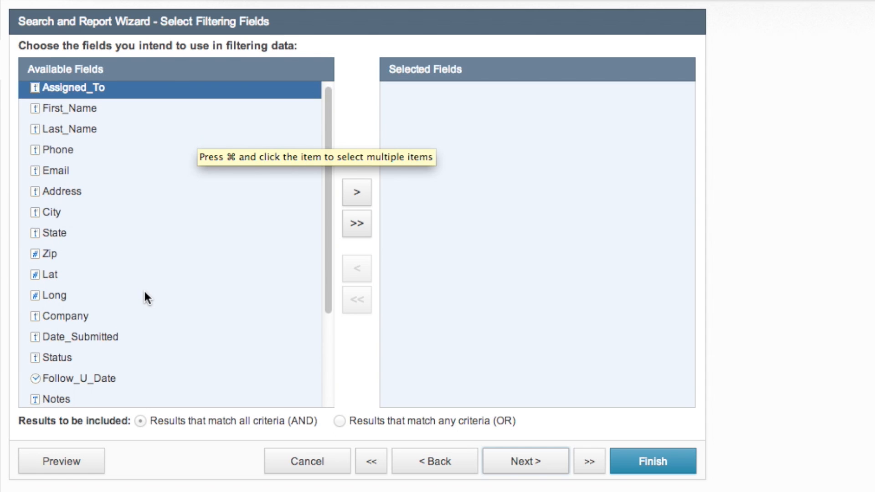
# - Continue past Select Filtering Fields without adding any search fields
pyautogui.scroll(-3)
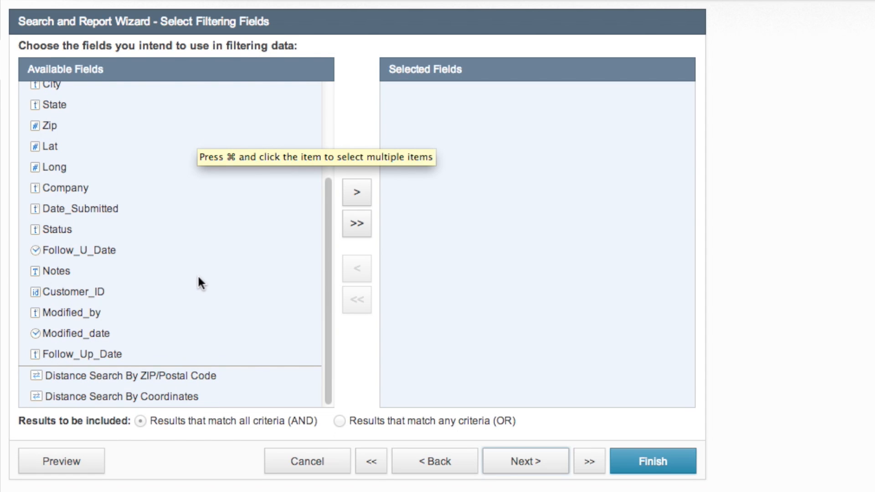
pyautogui.click(59, 229)
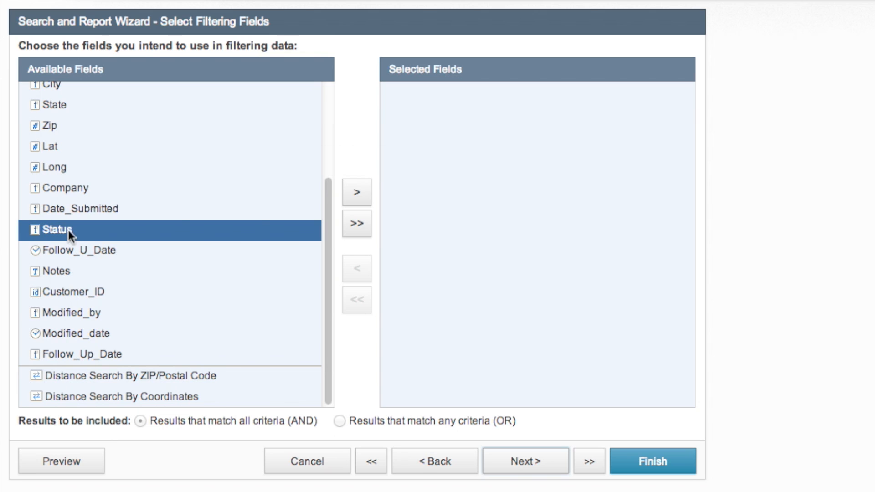
pyautogui.moveTo(307, 318)
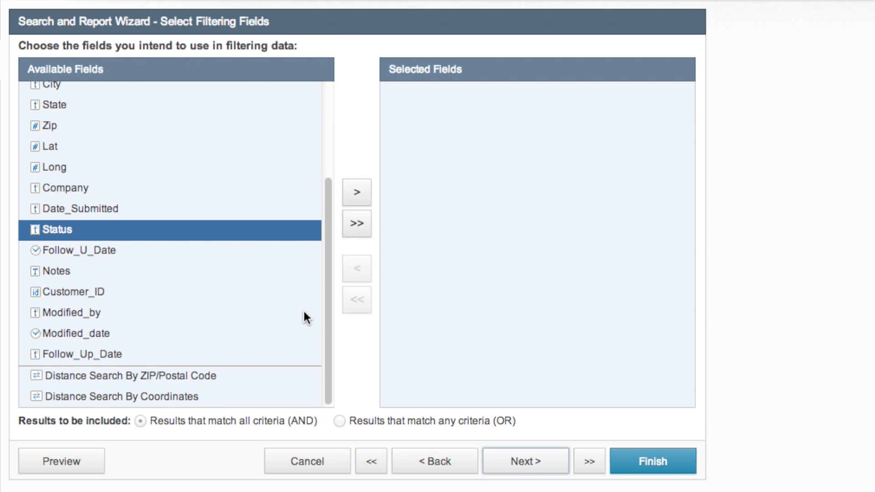
pyautogui.moveTo(305, 317)
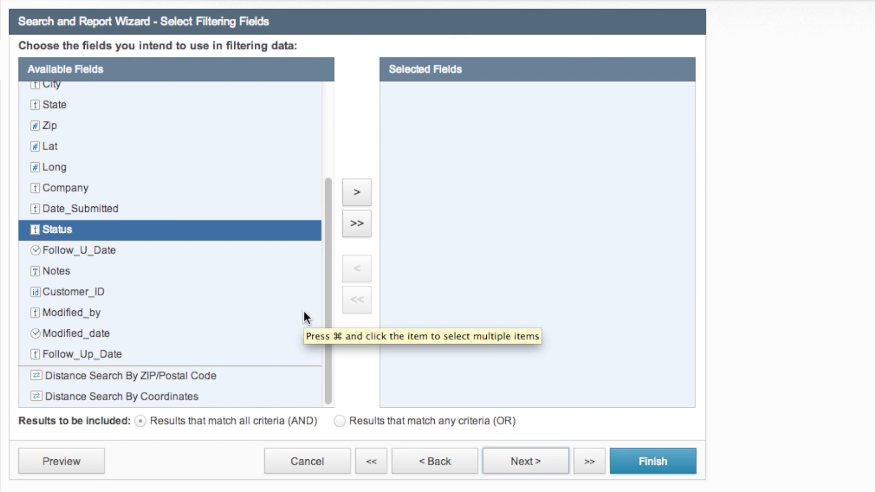
pyautogui.moveTo(525, 460)
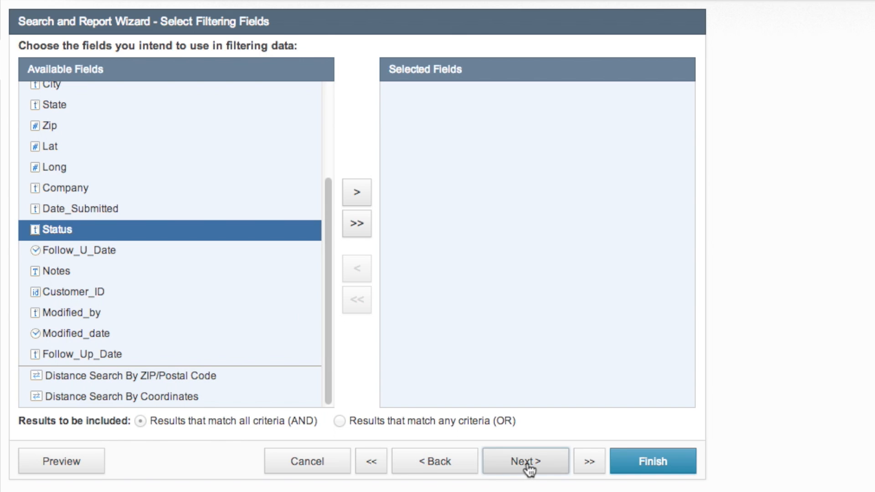
pyautogui.click(524, 461)
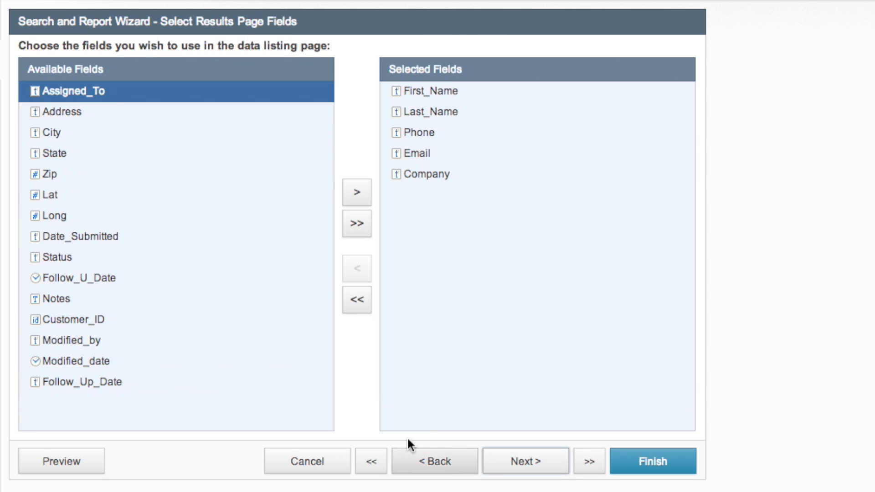
pyautogui.moveTo(282, 230)
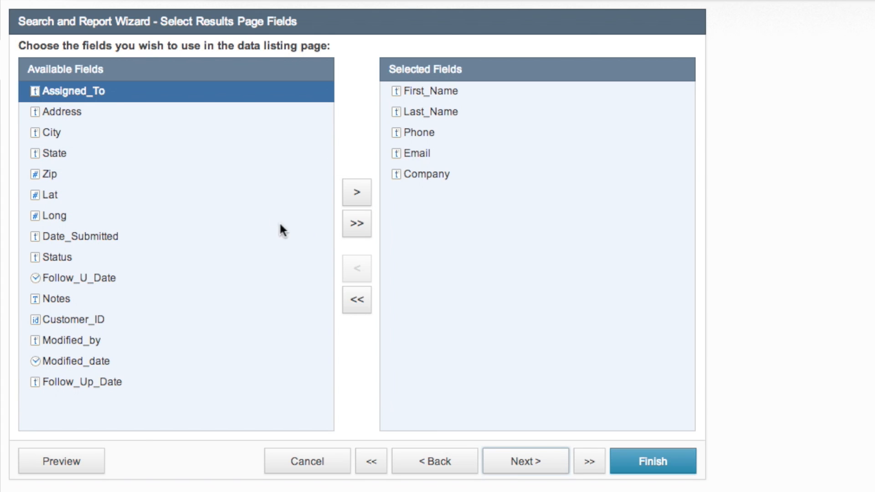
pyautogui.moveTo(416, 134)
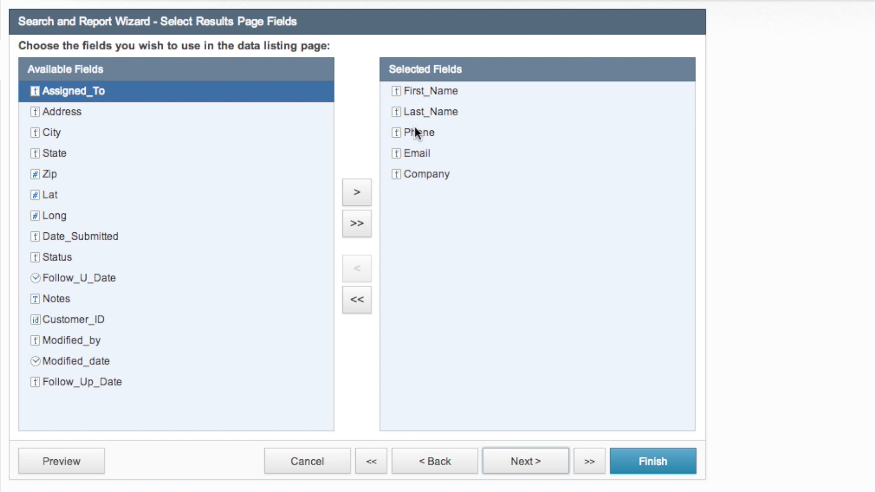
pyautogui.moveTo(409, 241)
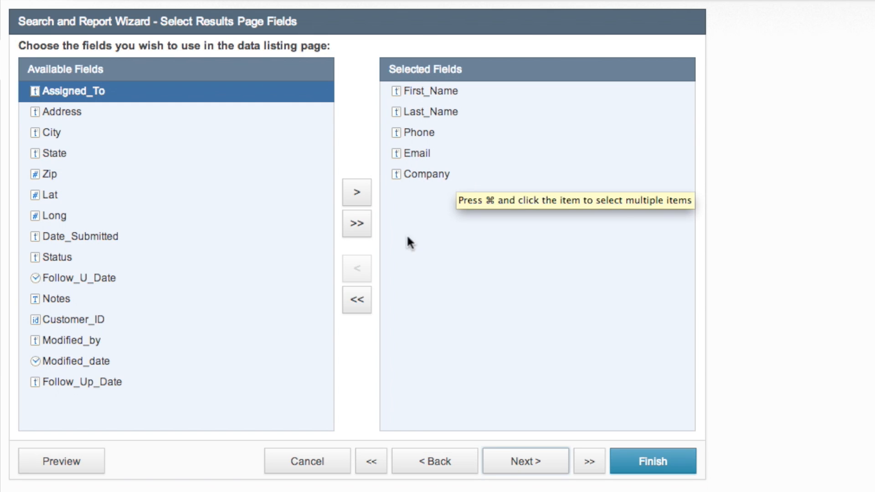
pyautogui.moveTo(524, 460)
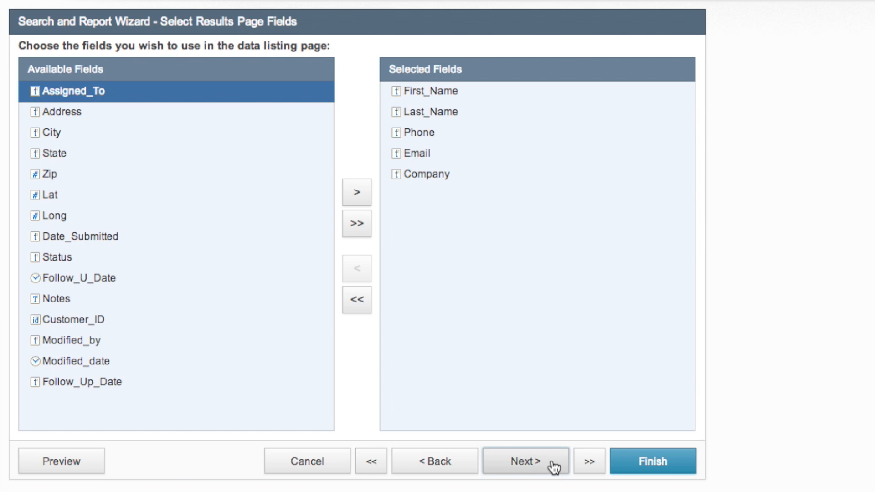
# - Keep the default results fields and sort options after checking Email's display settings
pyautogui.click(525, 461)
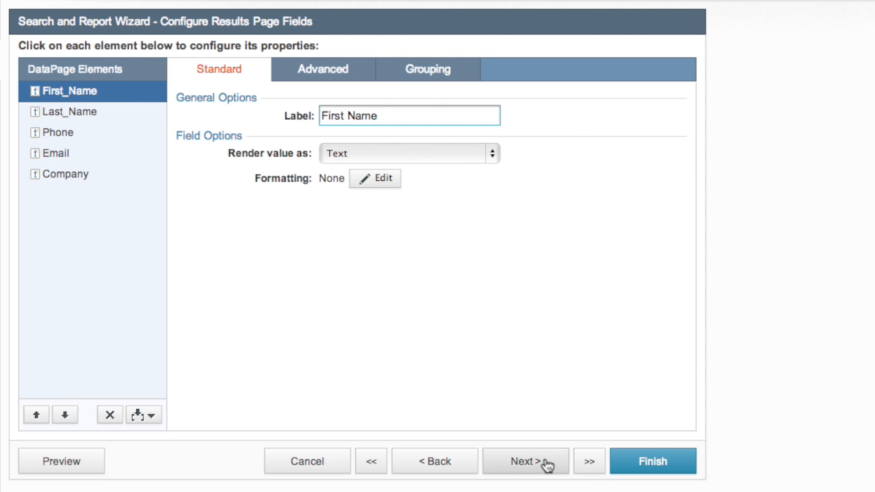
pyautogui.click(62, 153)
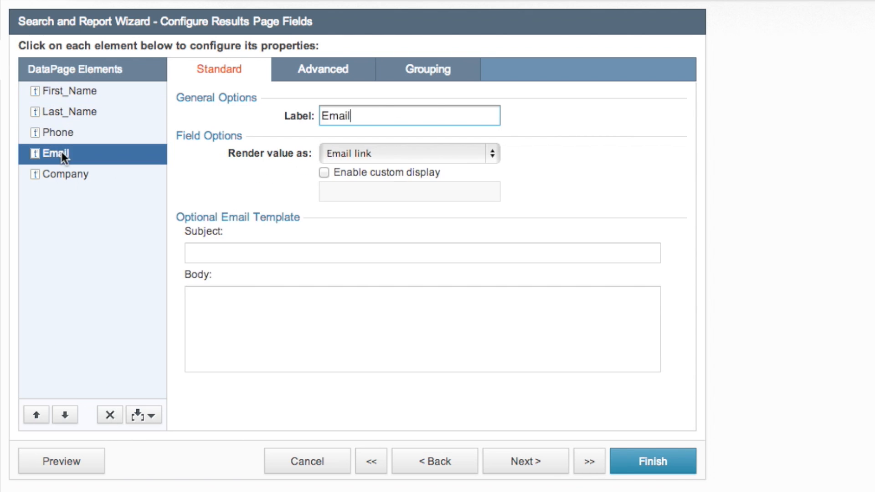
pyautogui.moveTo(381, 160)
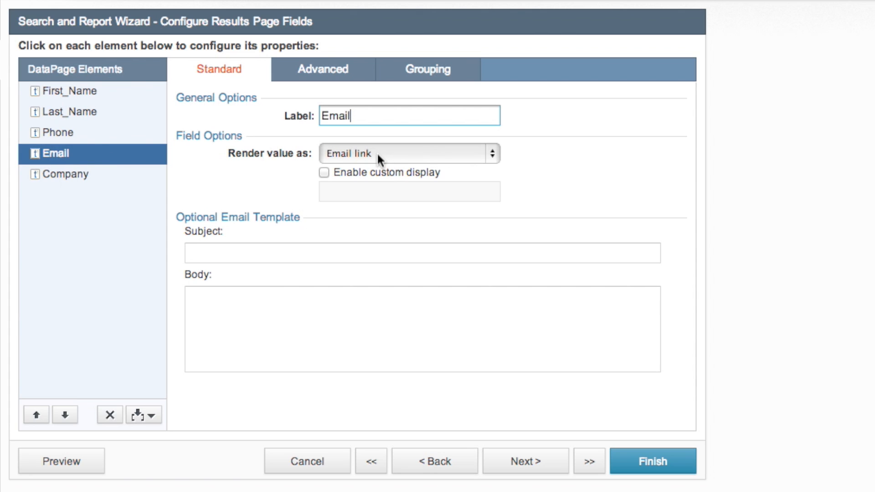
pyautogui.moveTo(549, 189)
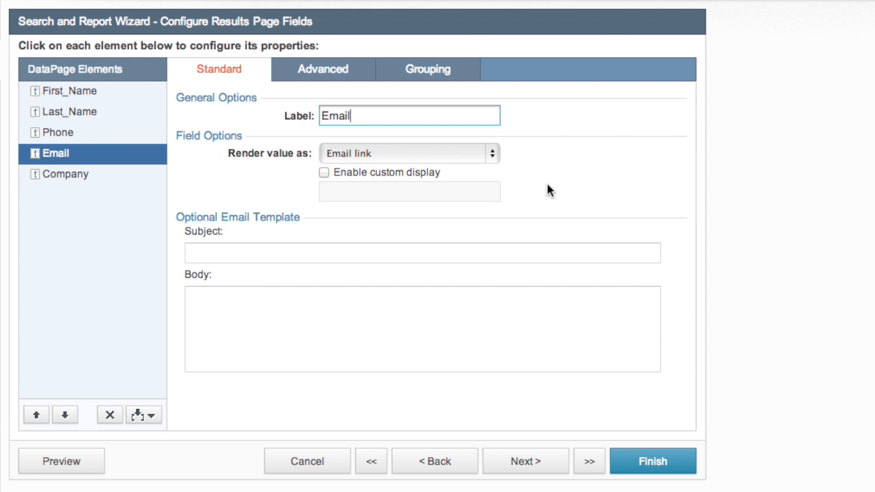
pyautogui.moveTo(524, 460)
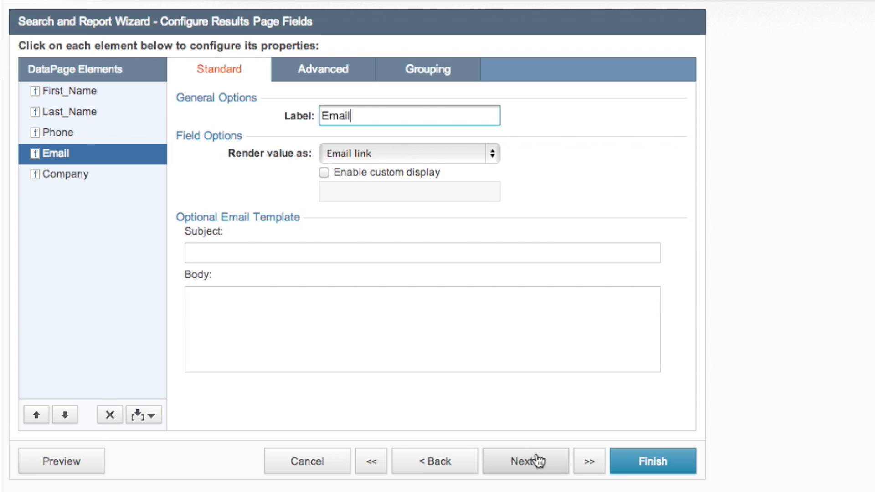
pyautogui.click(523, 461)
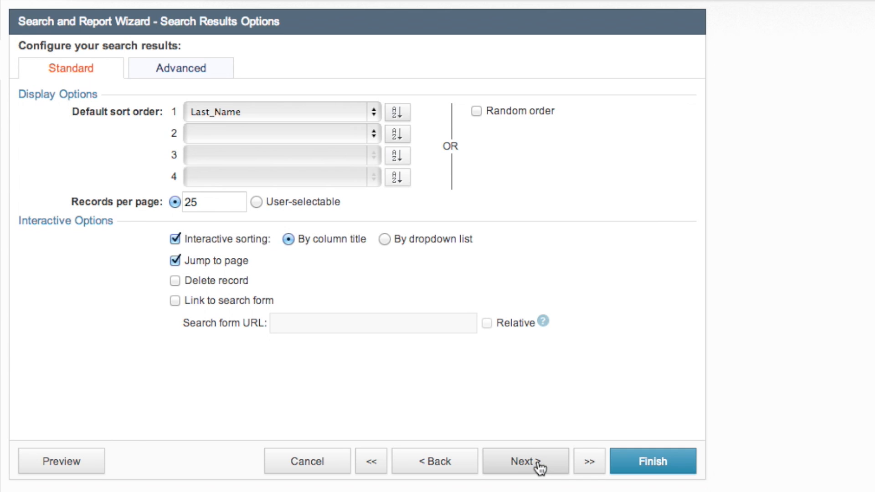
pyautogui.click(524, 461)
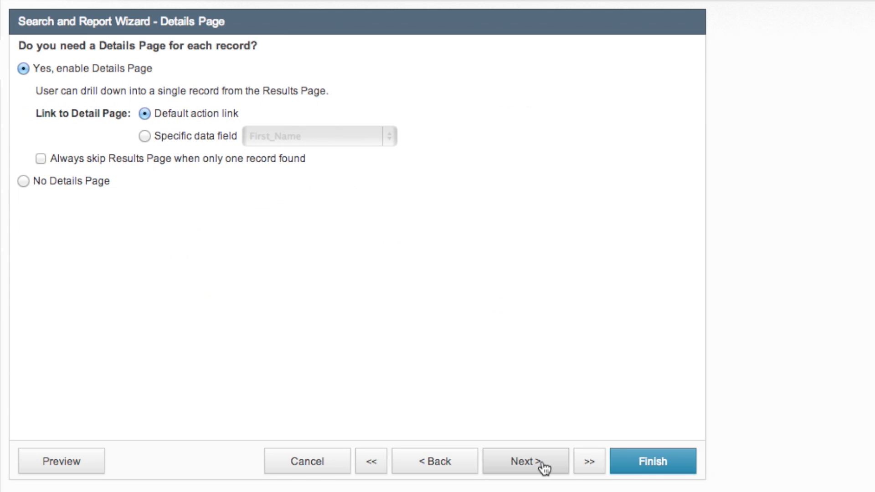
pyautogui.moveTo(529, 465)
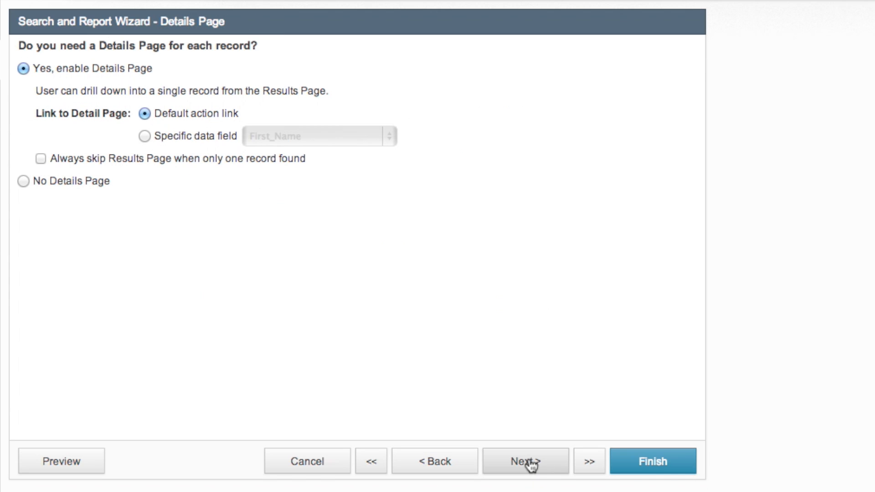
# - Keep the Details Page enabled with its default selected fields
pyautogui.click(524, 461)
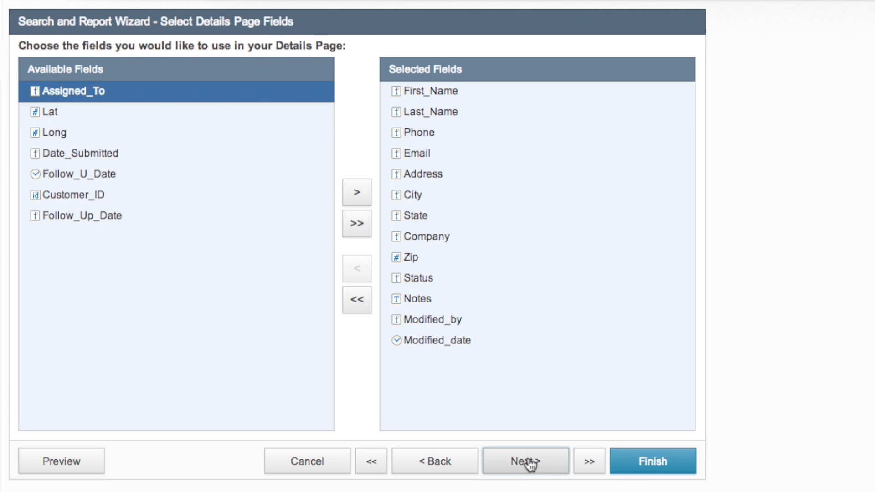
pyautogui.moveTo(429, 278)
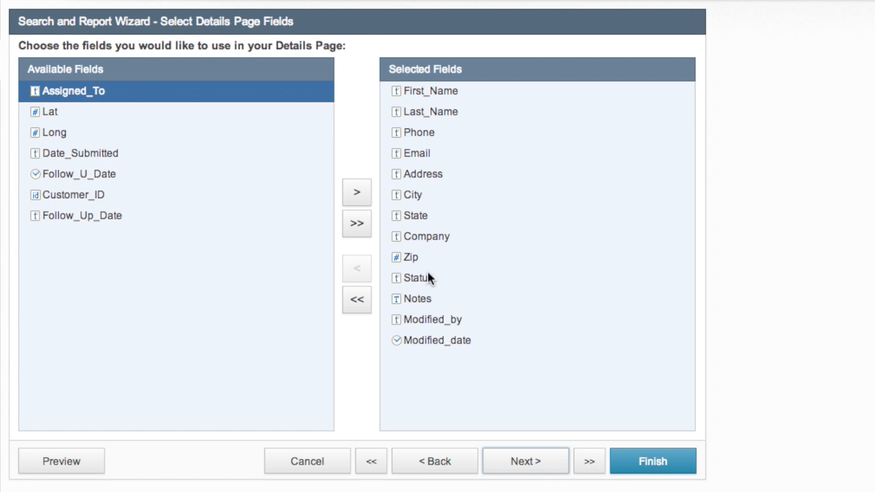
pyautogui.click(523, 461)
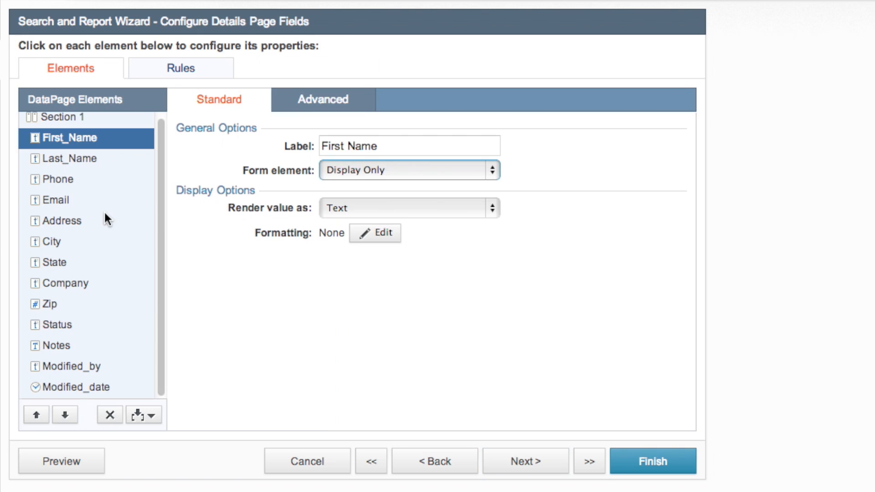
pyautogui.moveTo(170, 178)
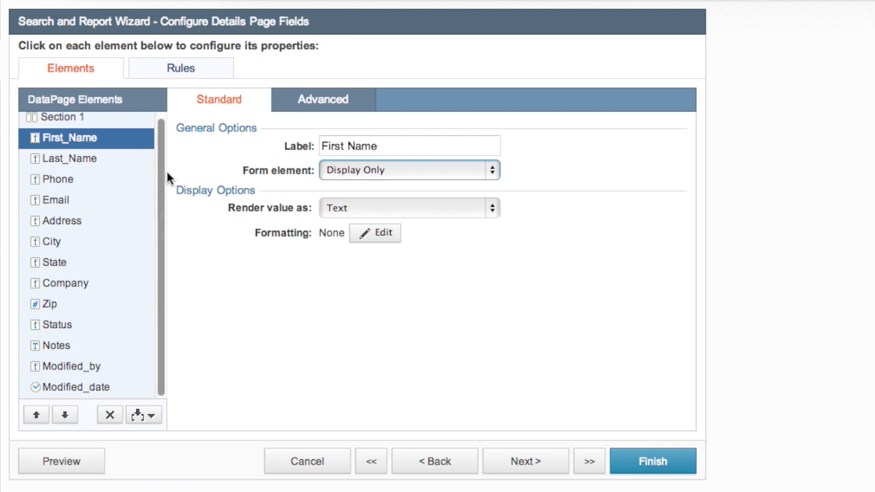
pyautogui.moveTo(131, 234)
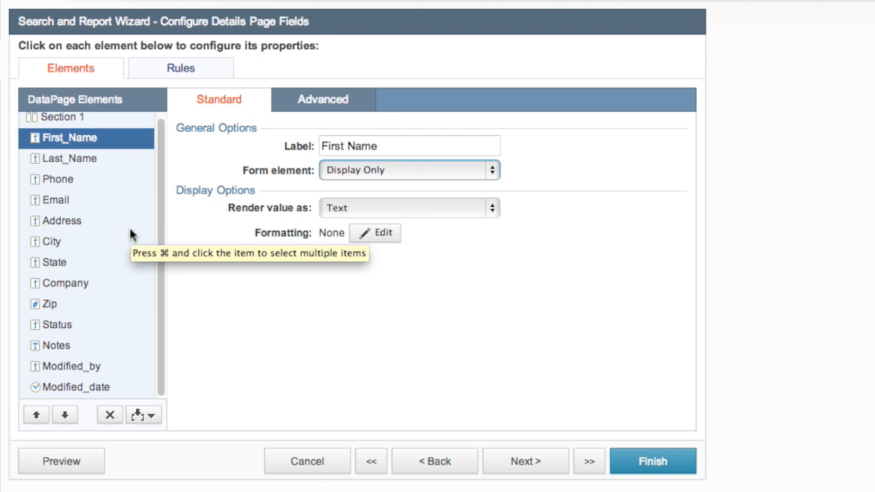
pyautogui.moveTo(114, 316)
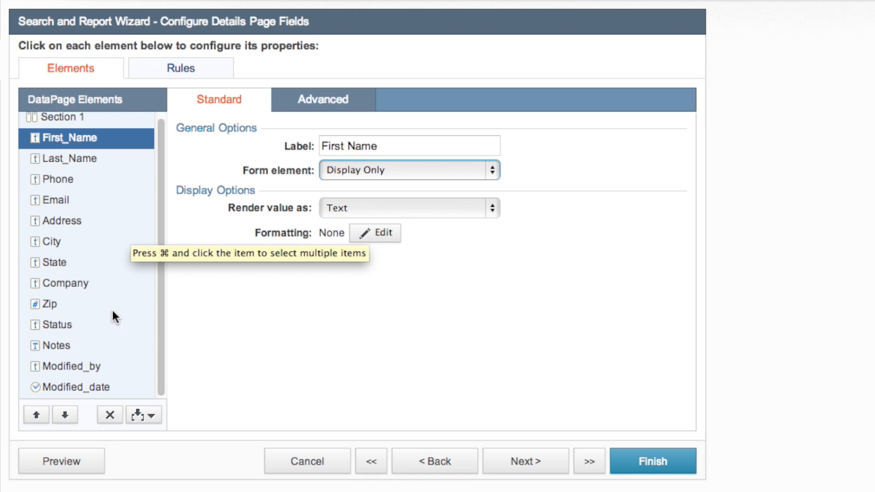
# - Set the Status field's Source to Both custom values and a lookup table
pyautogui.click(55, 325)
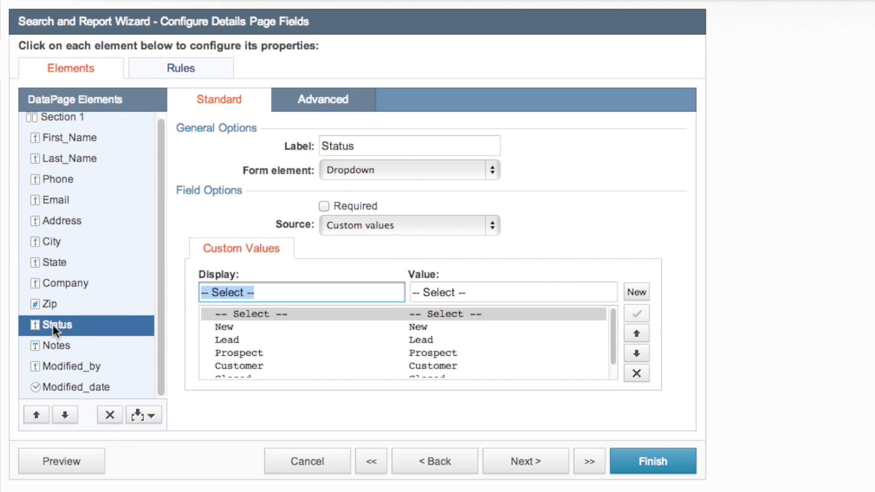
pyautogui.moveTo(313, 357)
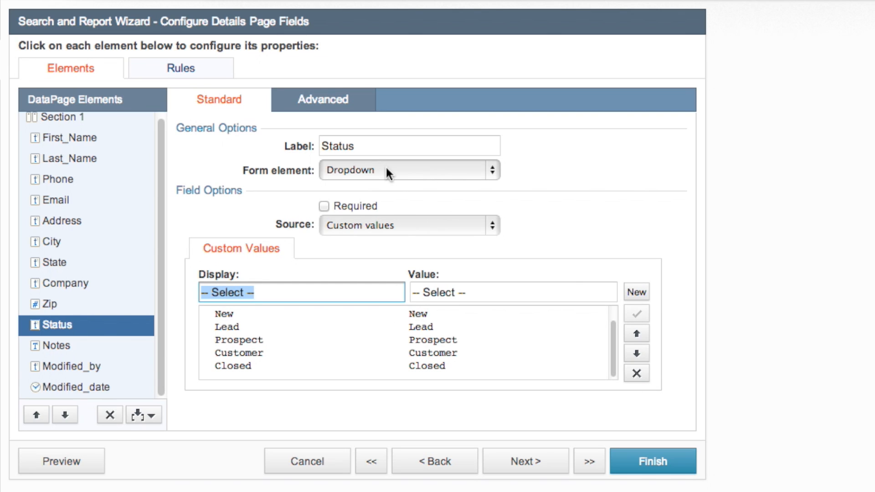
pyautogui.moveTo(361, 232)
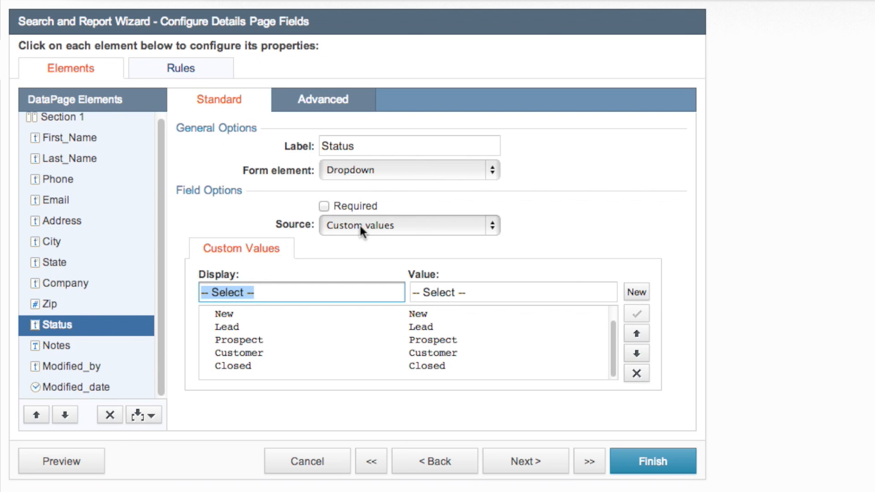
pyautogui.moveTo(311, 359)
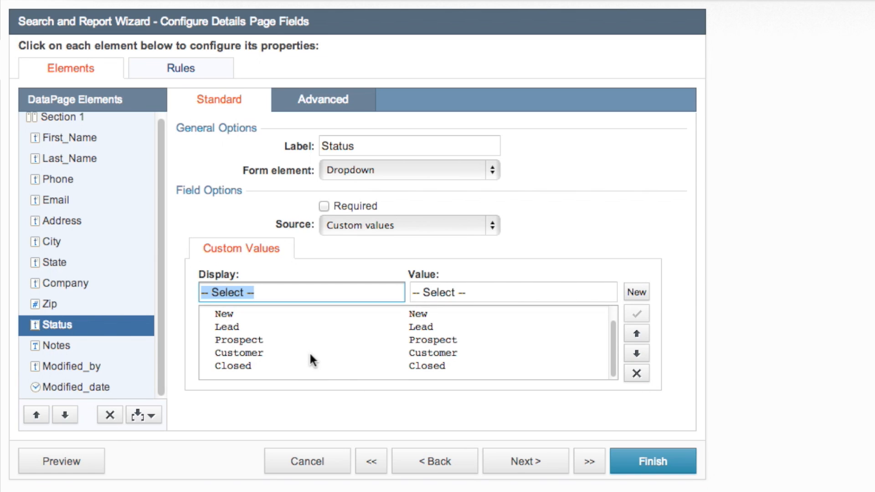
pyautogui.moveTo(226, 368)
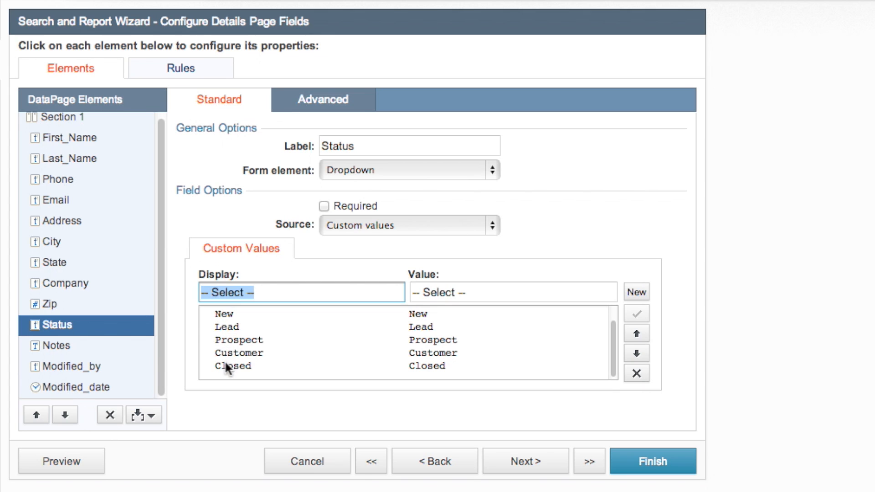
pyautogui.moveTo(256, 278)
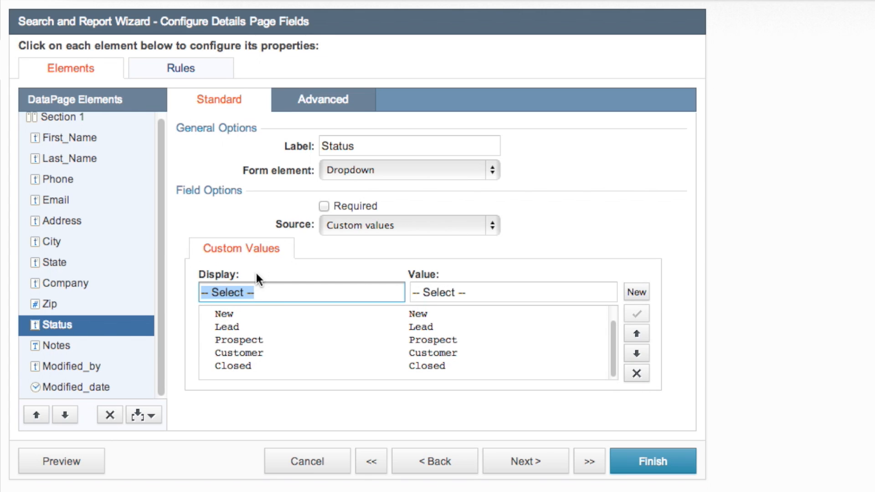
pyautogui.moveTo(412, 370)
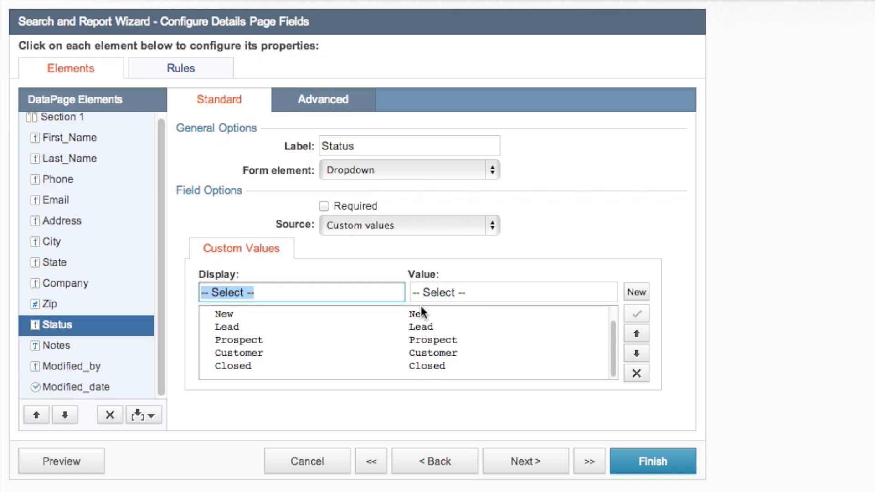
pyautogui.moveTo(482, 345)
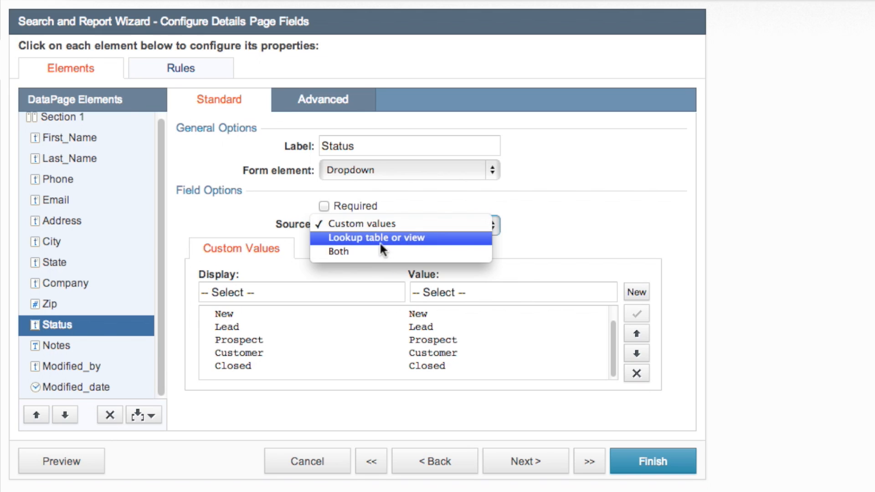
pyautogui.moveTo(352, 252)
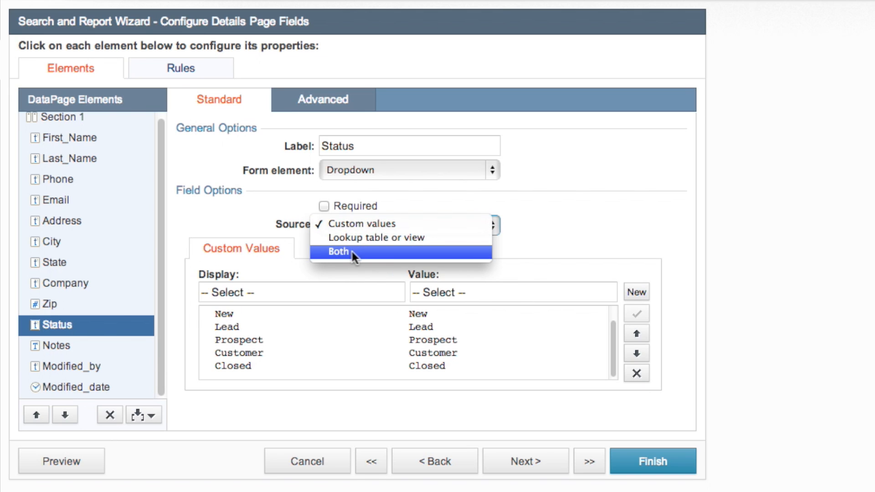
pyautogui.moveTo(374, 237)
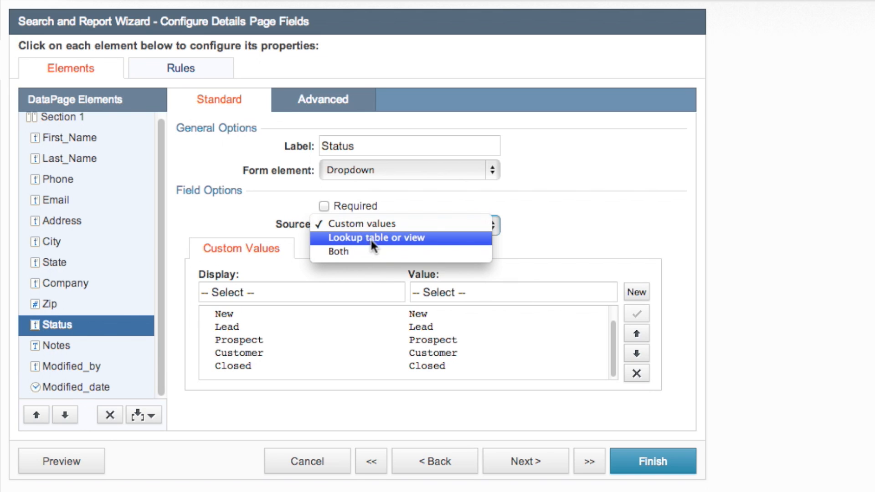
pyautogui.moveTo(346, 256)
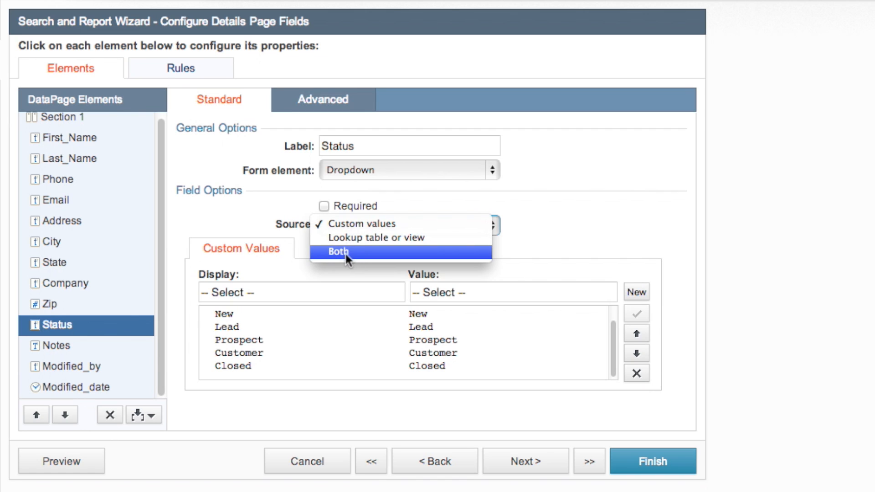
pyautogui.click(338, 251)
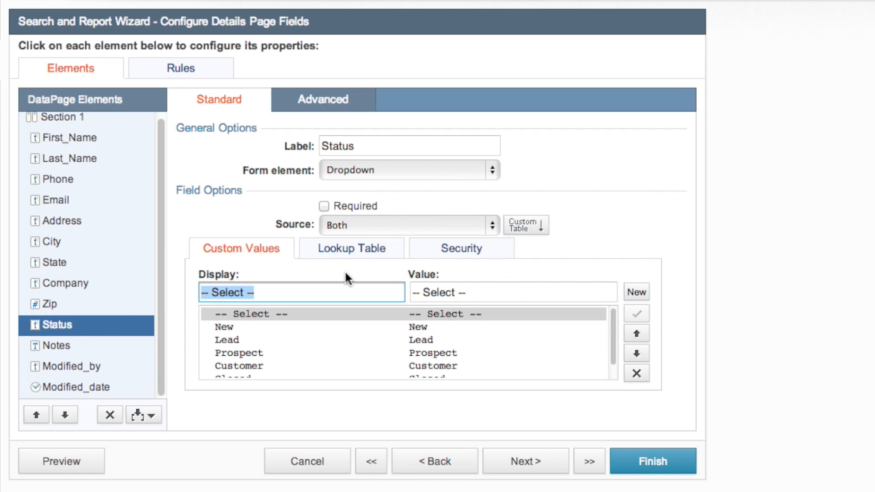
pyautogui.moveTo(323, 254)
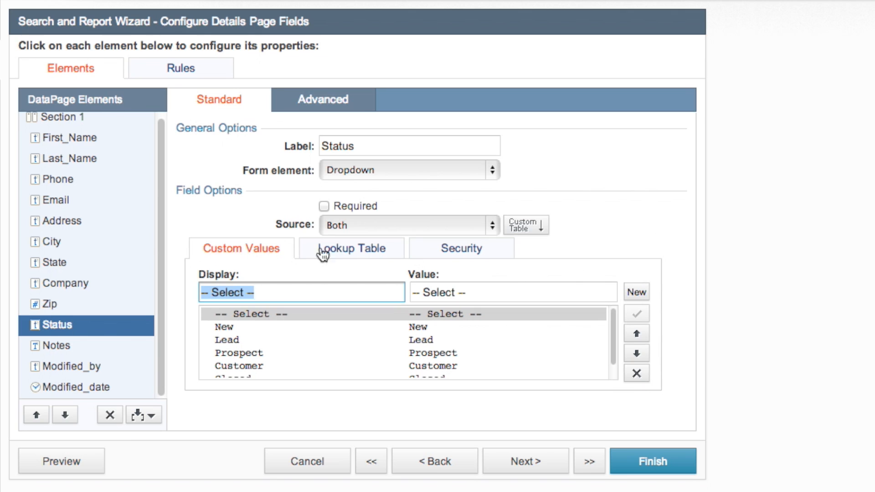
# - Set the Status lookup to the Lookup_Status table, using Status for display and value
pyautogui.click(350, 249)
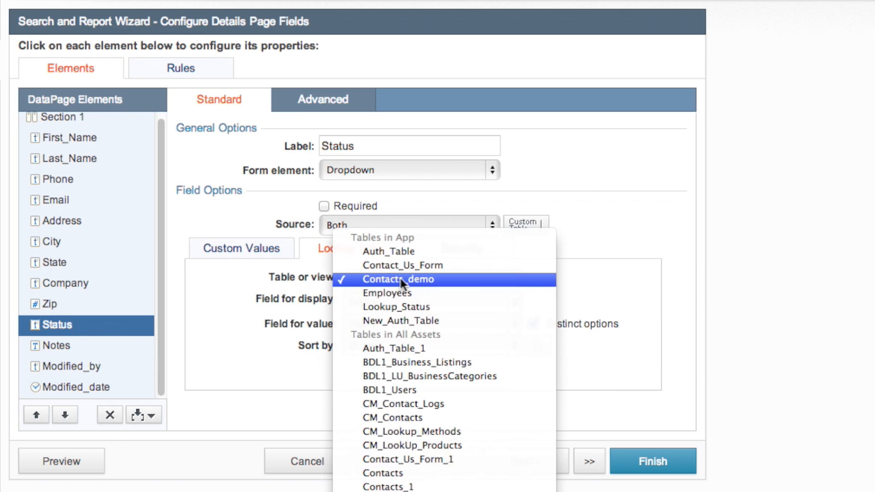
pyautogui.click(396, 307)
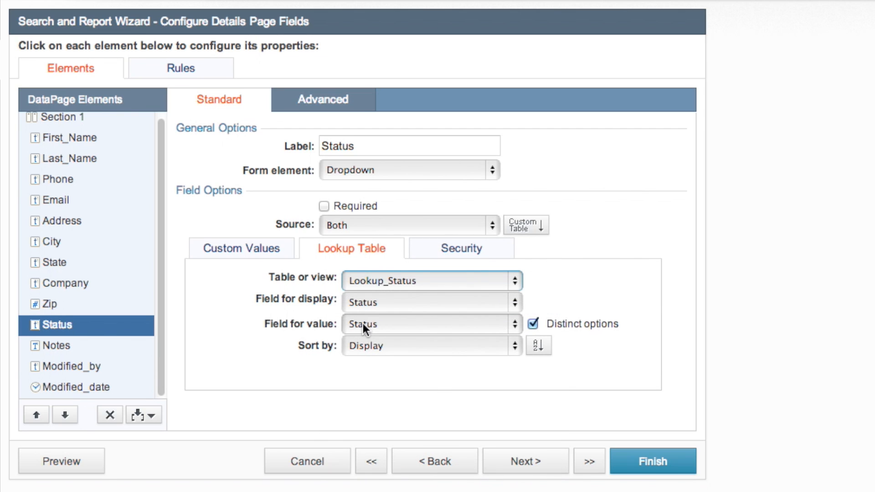
pyautogui.moveTo(479, 275)
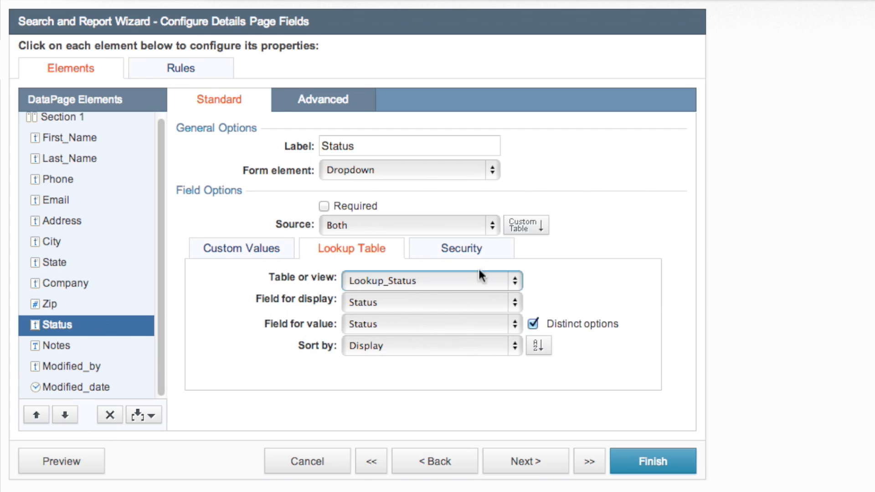
# - Limit Status lookup values by user identity, matching authenticated Department to the lookup's Department
pyautogui.click(460, 248)
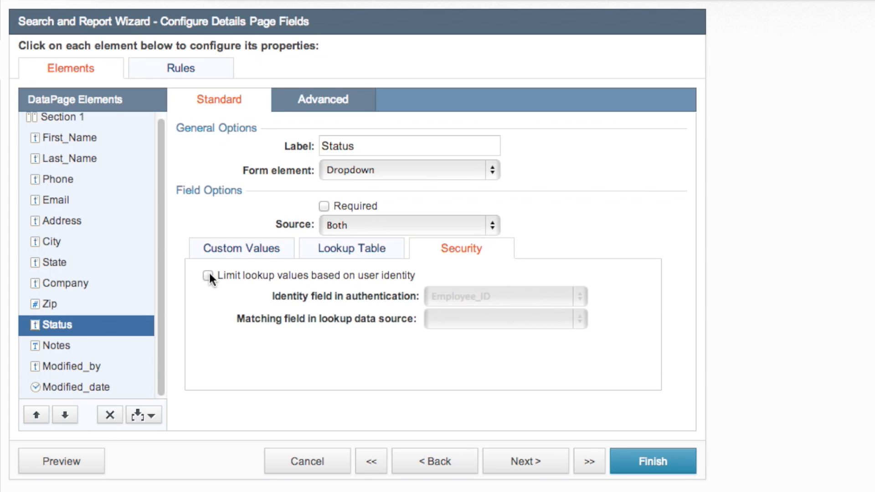
pyautogui.click(207, 276)
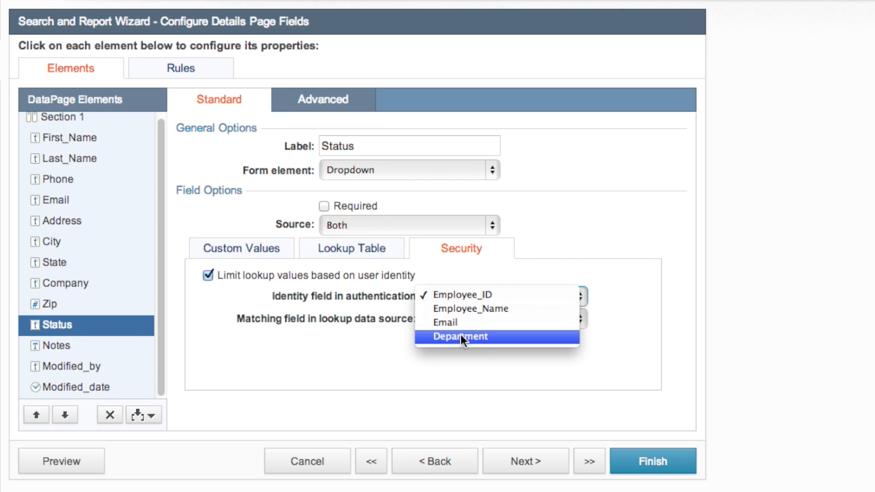
pyautogui.click(460, 336)
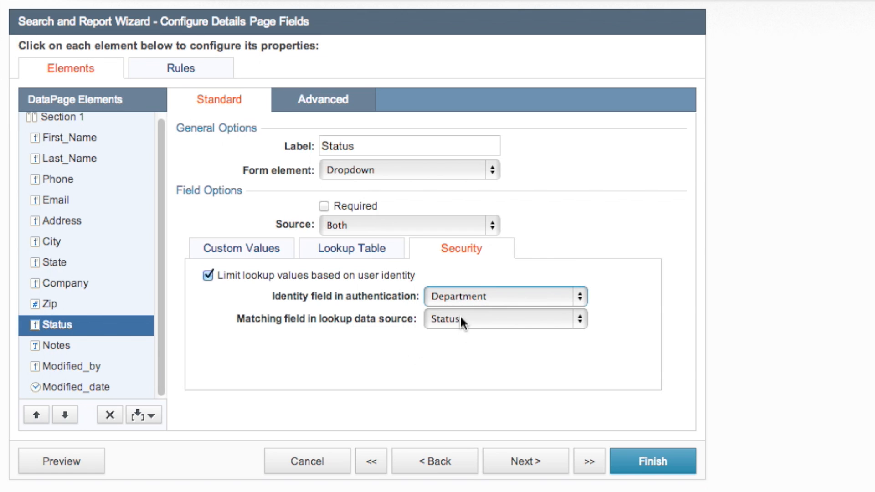
pyautogui.click(502, 318)
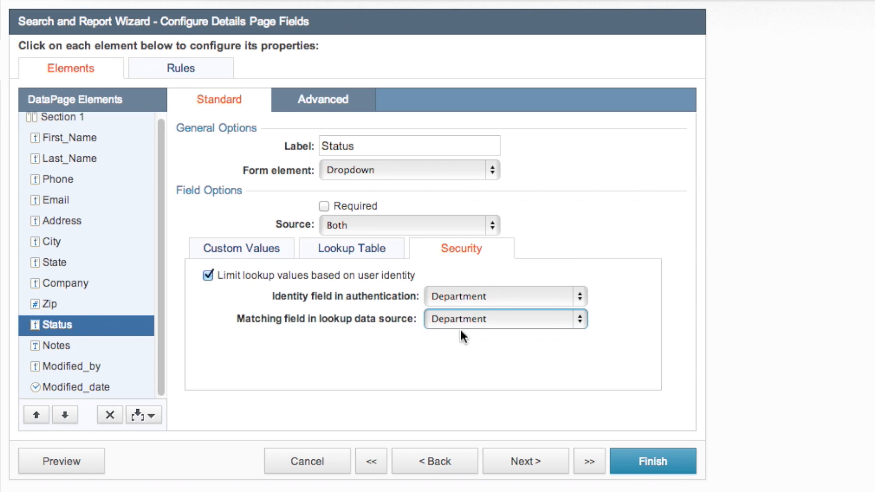
pyautogui.moveTo(370, 324)
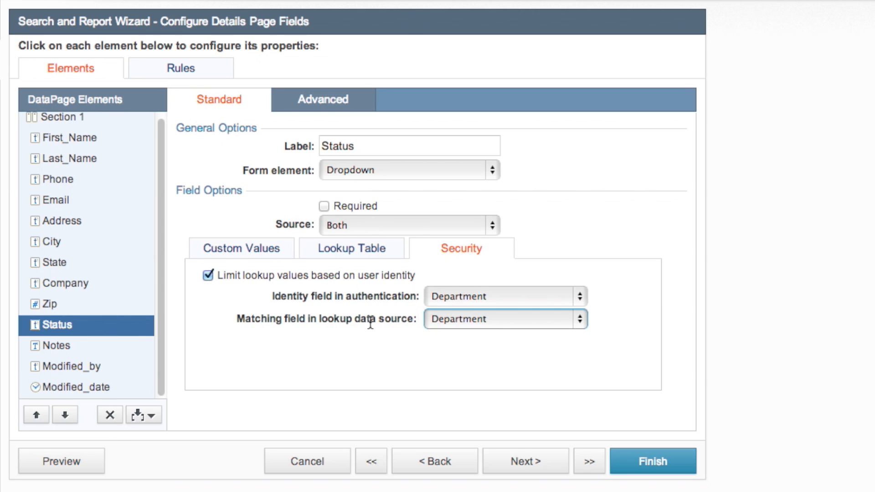
pyautogui.moveTo(477, 296)
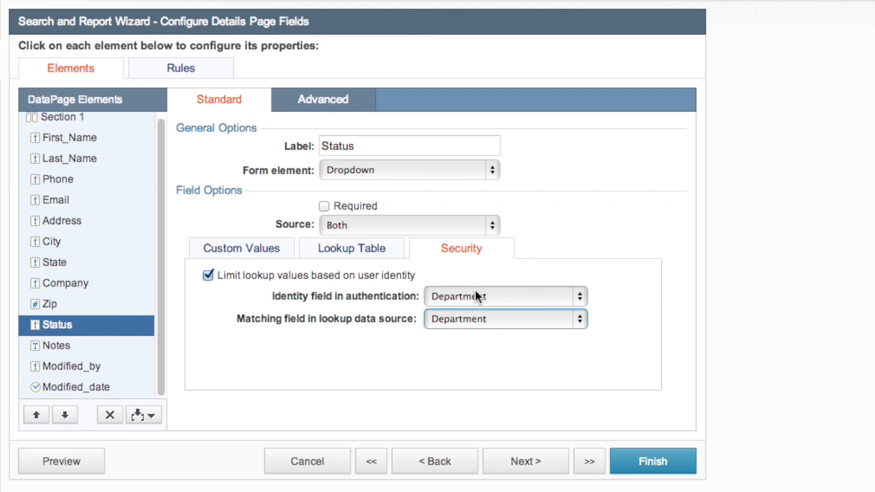
pyautogui.moveTo(471, 325)
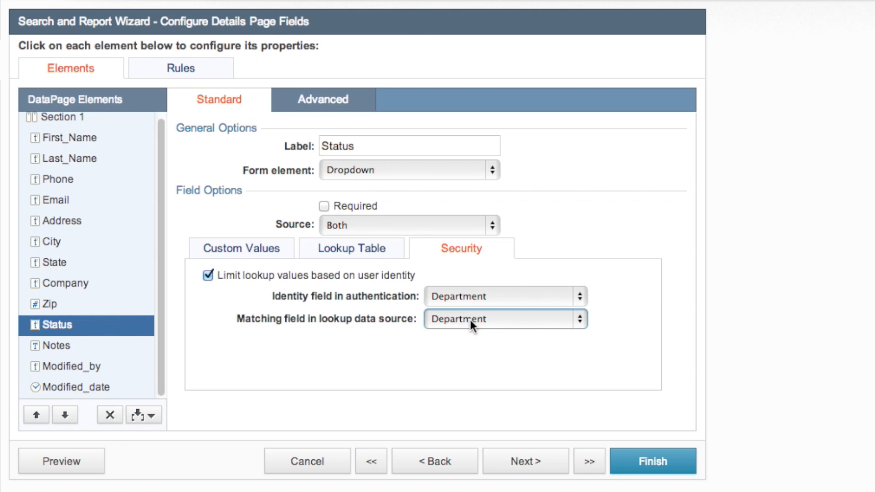
pyautogui.moveTo(541, 373)
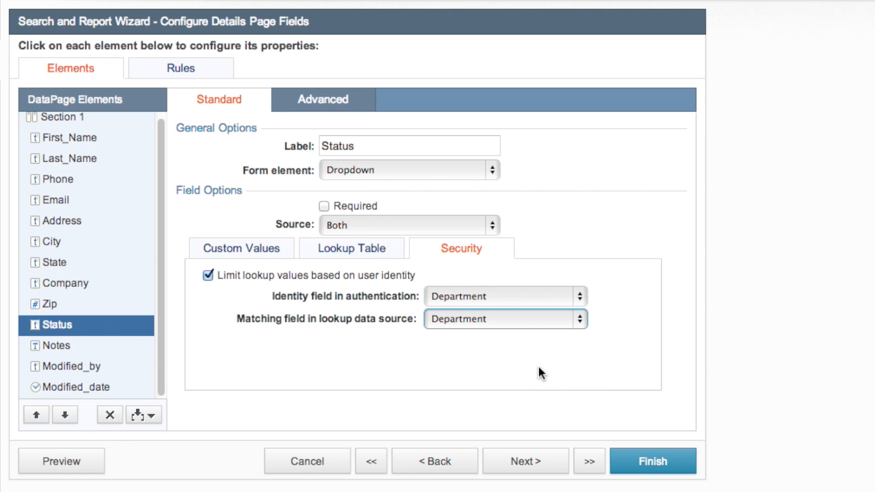
pyautogui.moveTo(254, 256)
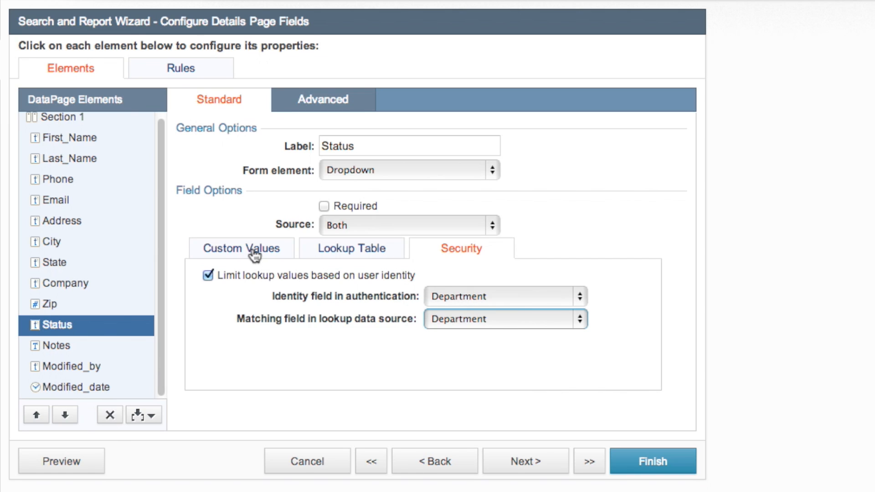
# - Delete the New, Lead, Prospect, Customer and Closed custom values from Status
pyautogui.click(241, 248)
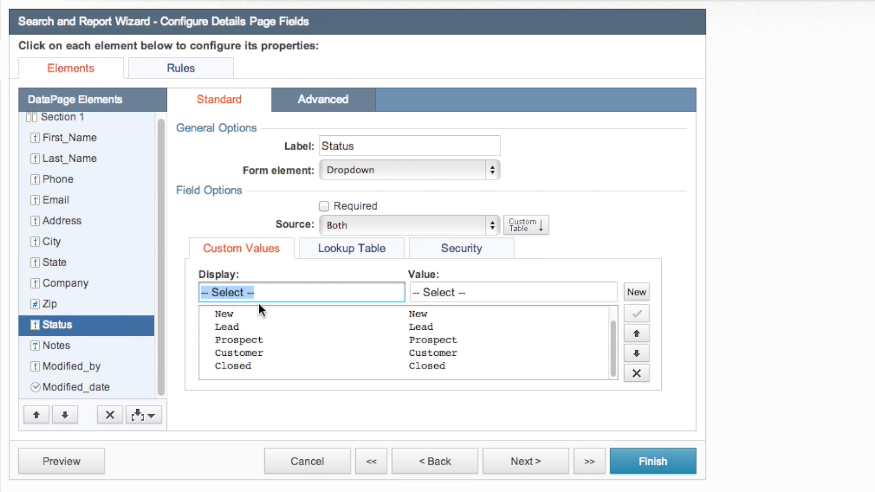
pyautogui.click(223, 314)
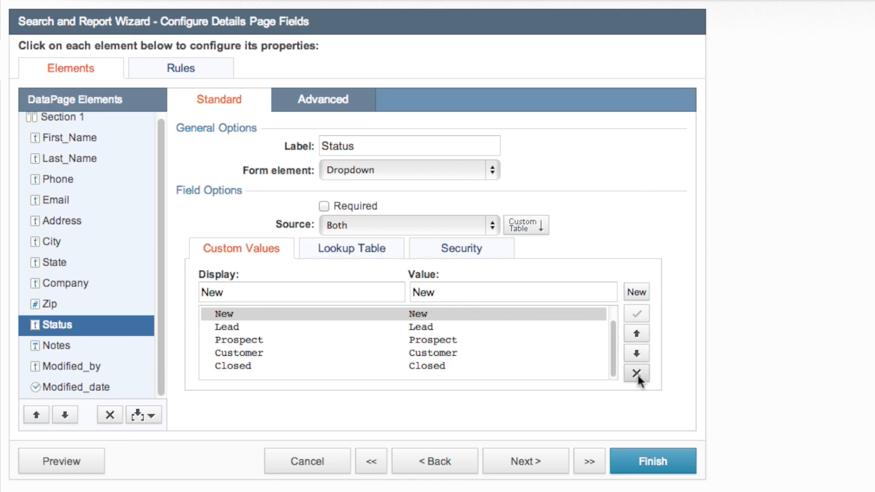
pyautogui.click(635, 372)
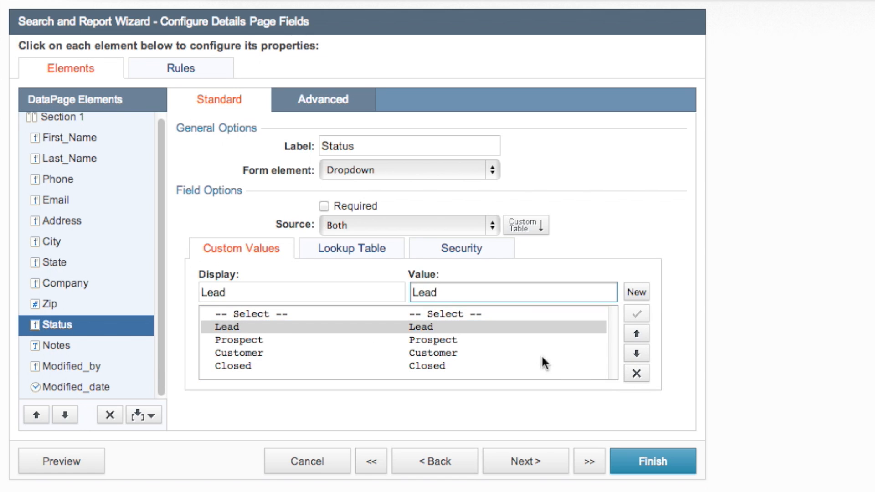
pyautogui.click(636, 374)
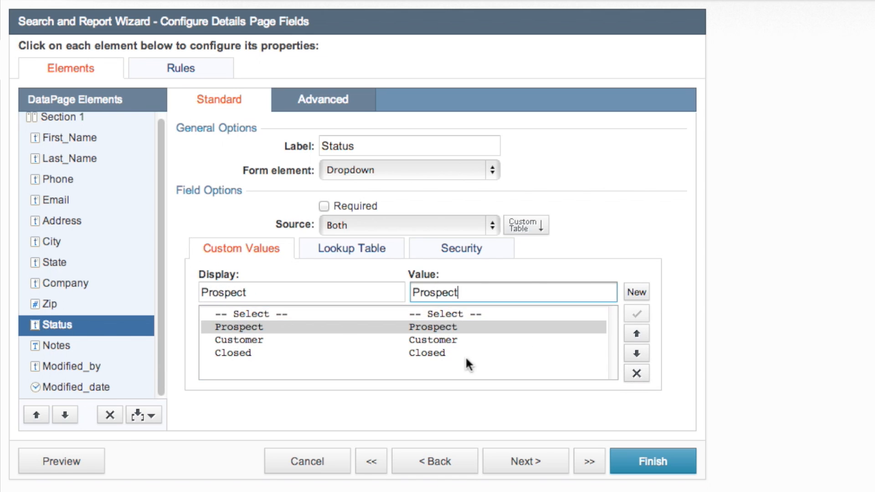
pyautogui.click(635, 372)
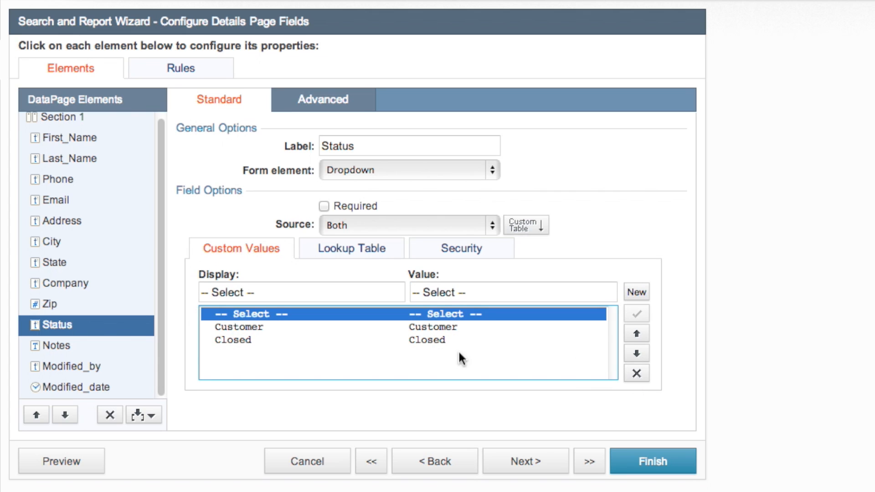
pyautogui.click(635, 372)
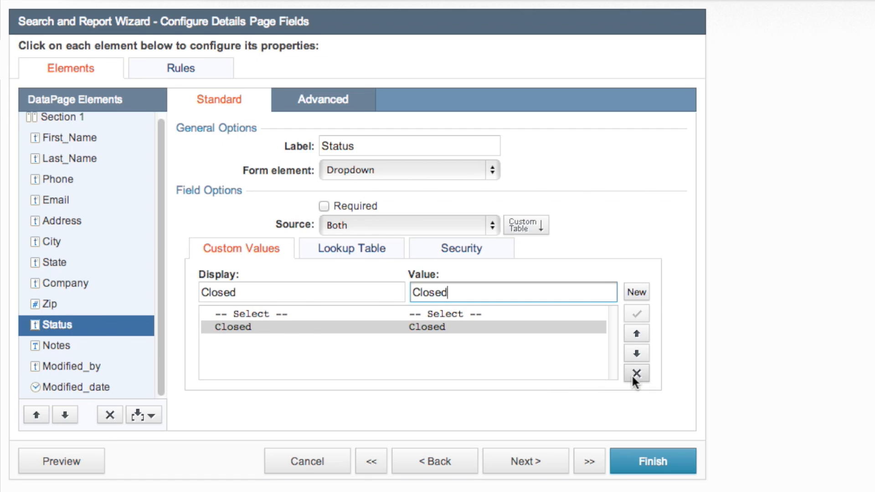
pyautogui.click(635, 372)
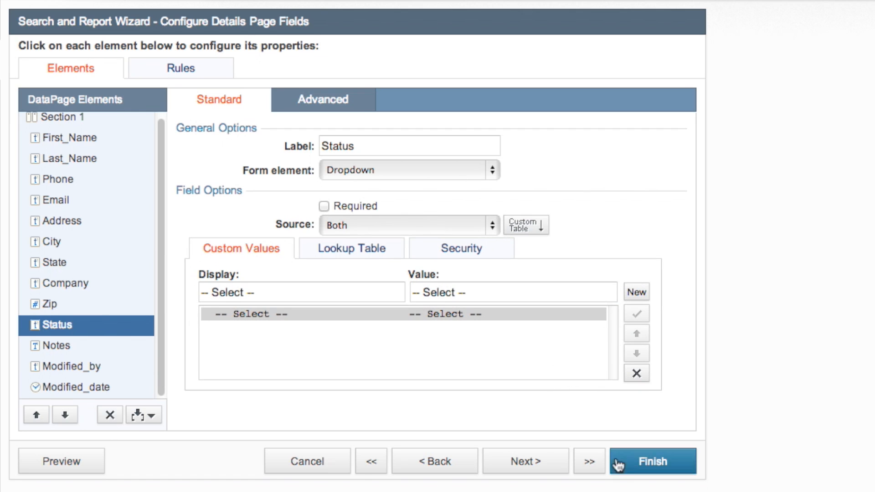
pyautogui.moveTo(219, 385)
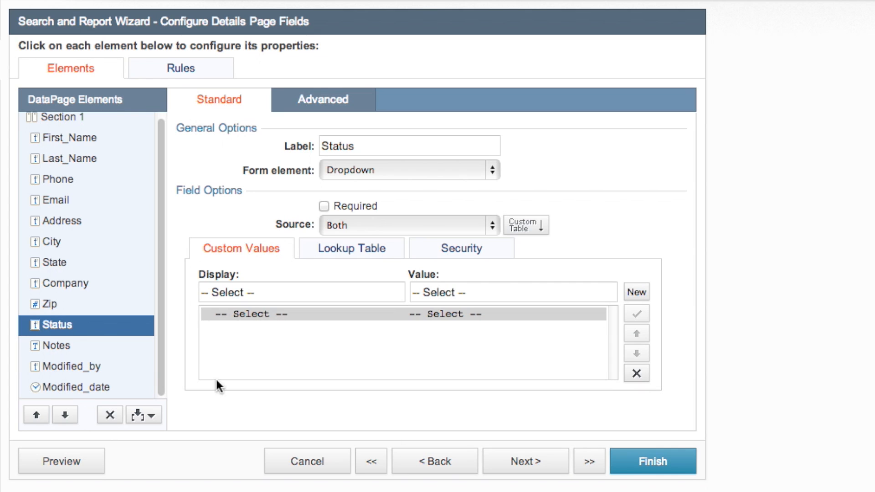
pyautogui.moveTo(60, 371)
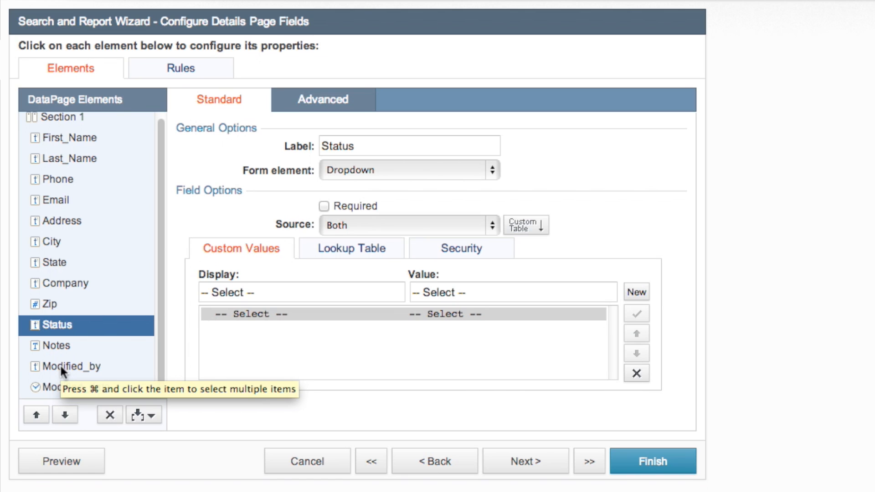
pyautogui.moveTo(76, 371)
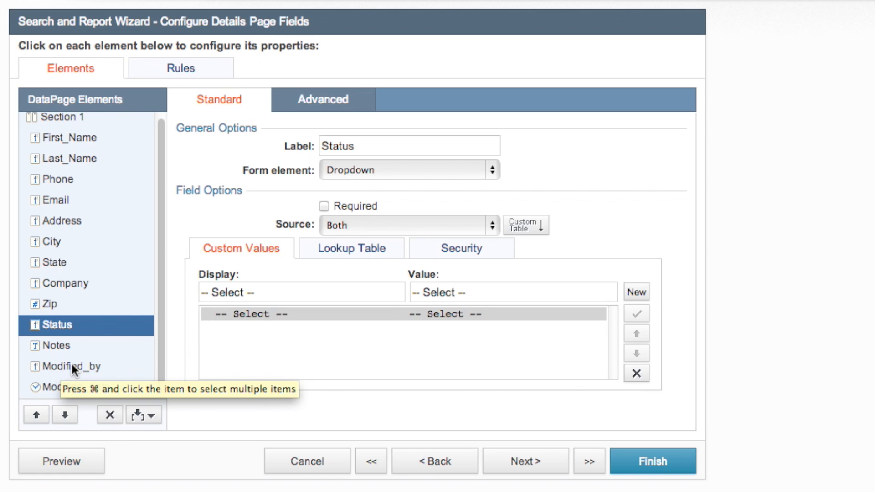
# - Review Modified_by's hidden Employee_Name default, then finish and save the DataPage
pyautogui.click(72, 366)
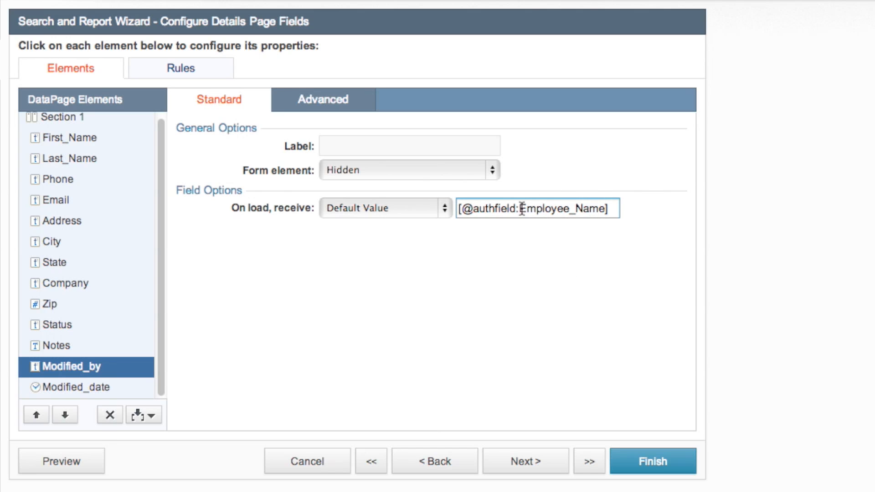
pyautogui.click(651, 460)
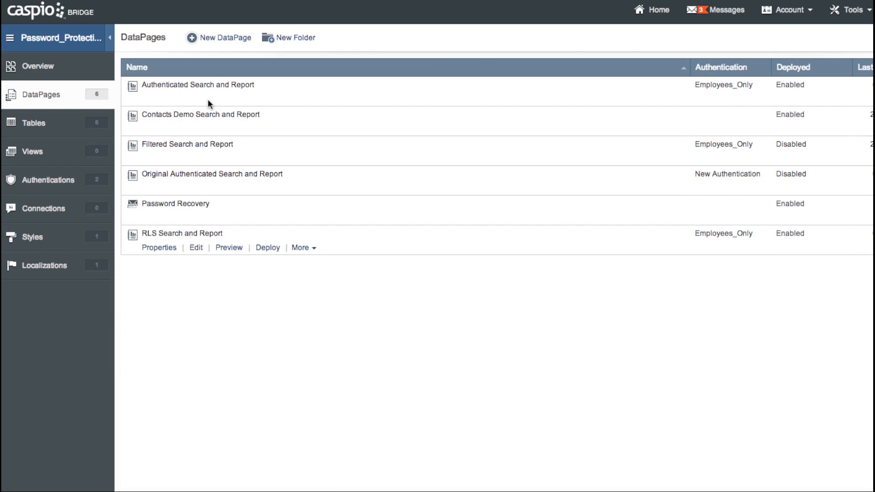
pyautogui.moveTo(204, 102)
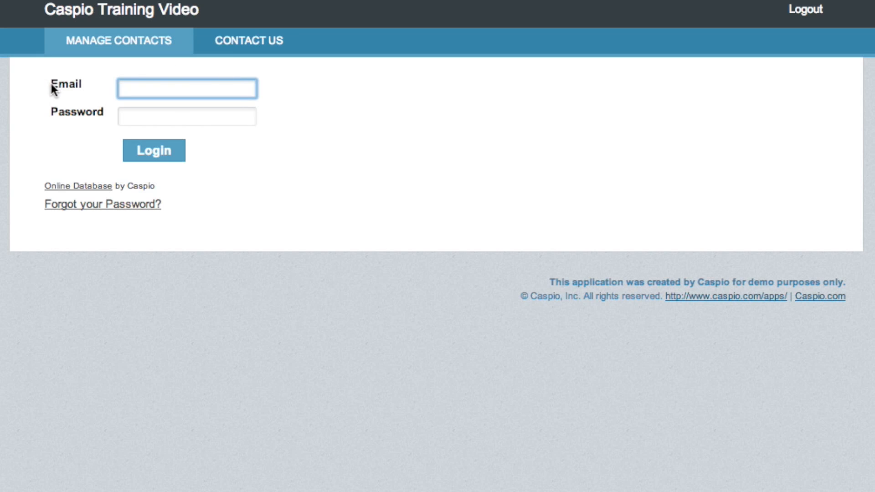
pyautogui.moveTo(84, 117)
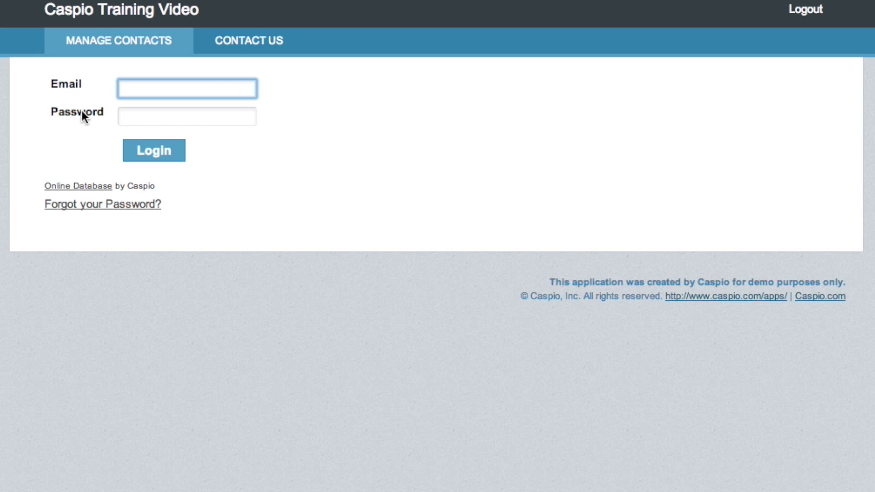
pyautogui.moveTo(214, 201)
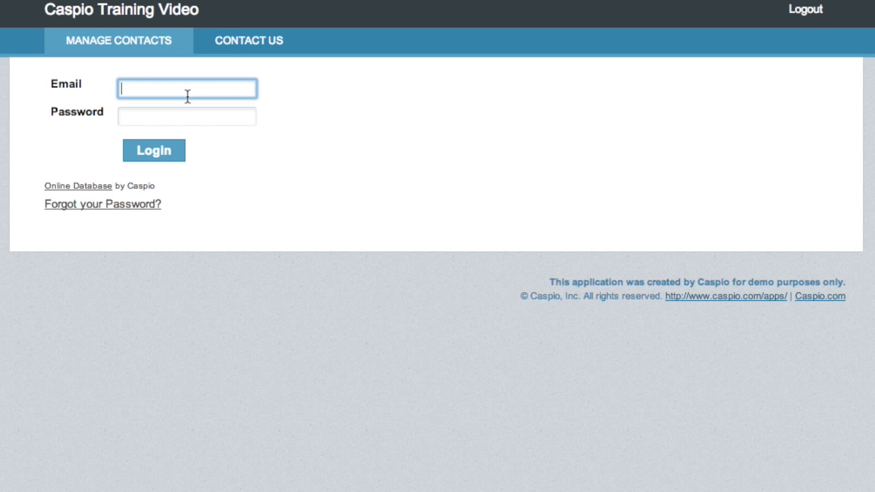
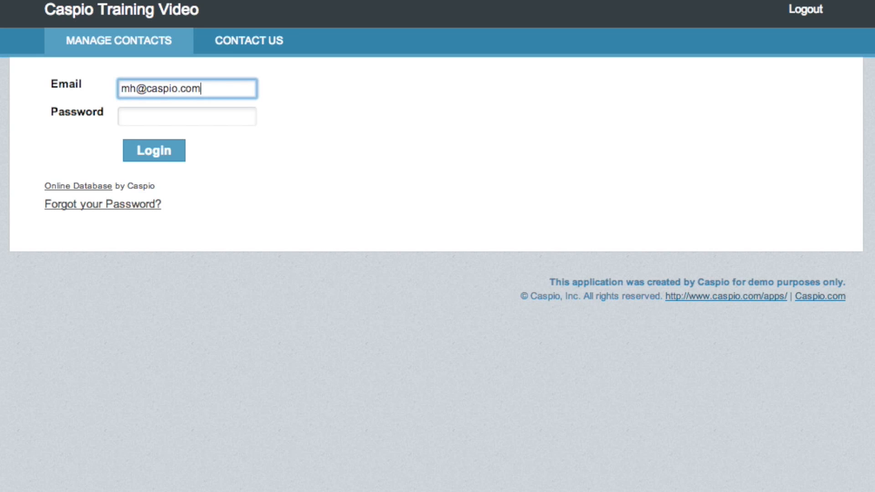
# - Log into the Caspio Training Video app as the first employee ('mh')
pyautogui.click(187, 117)
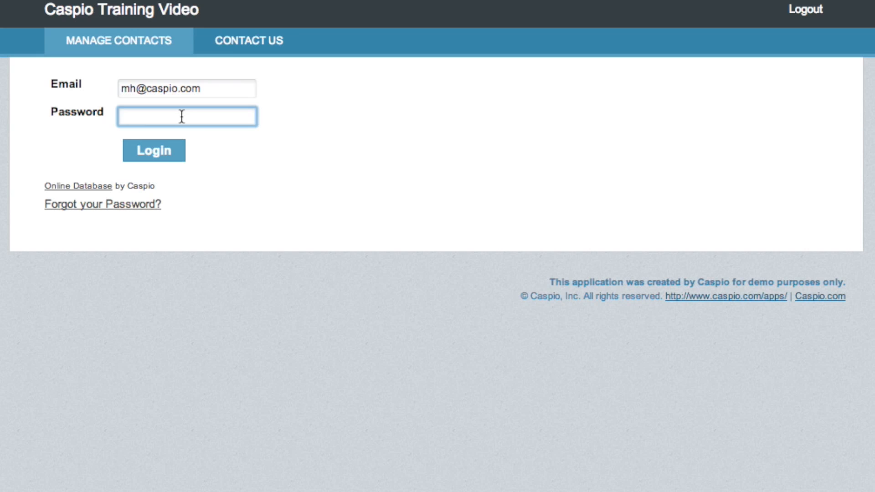
pyautogui.write('password')
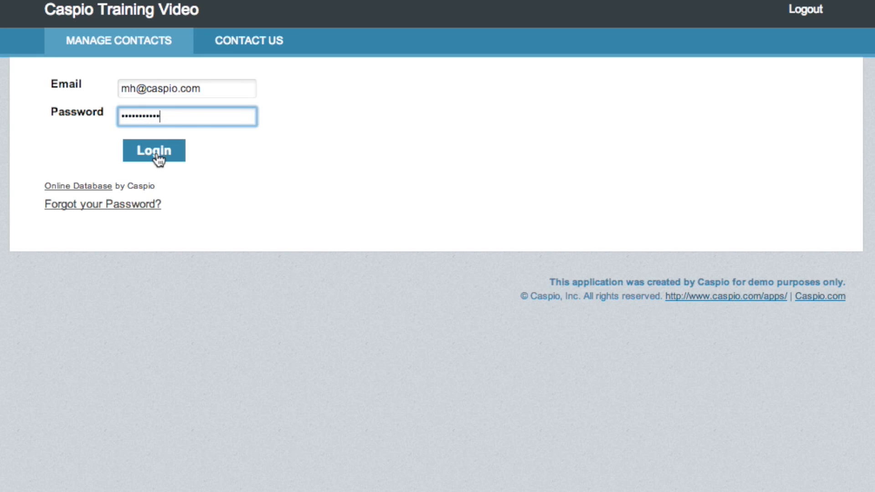
pyautogui.click(153, 151)
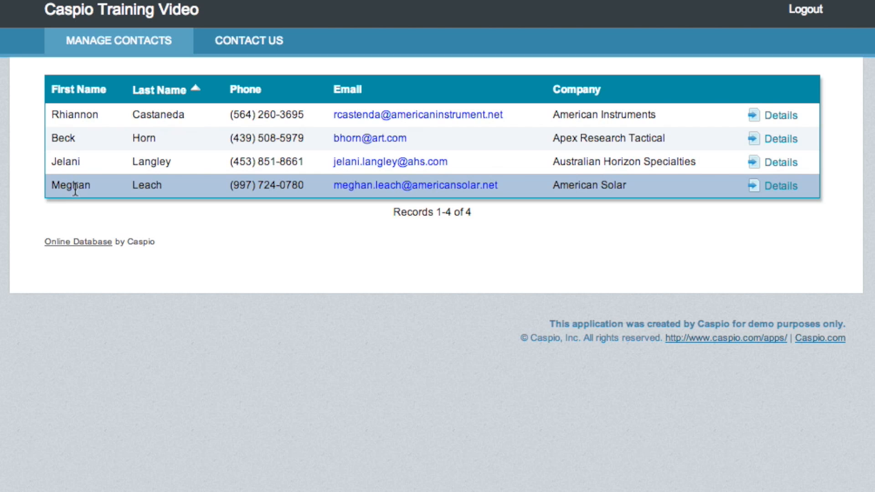
pyautogui.moveTo(780, 115)
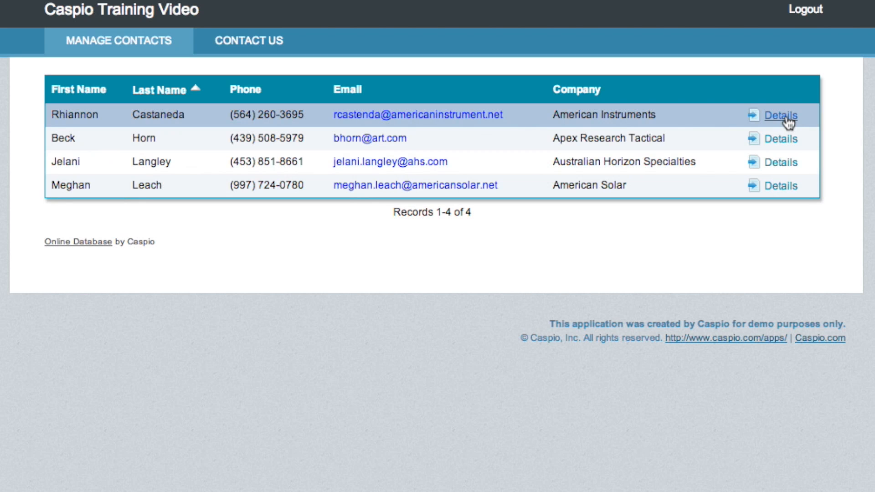
pyautogui.click(778, 115)
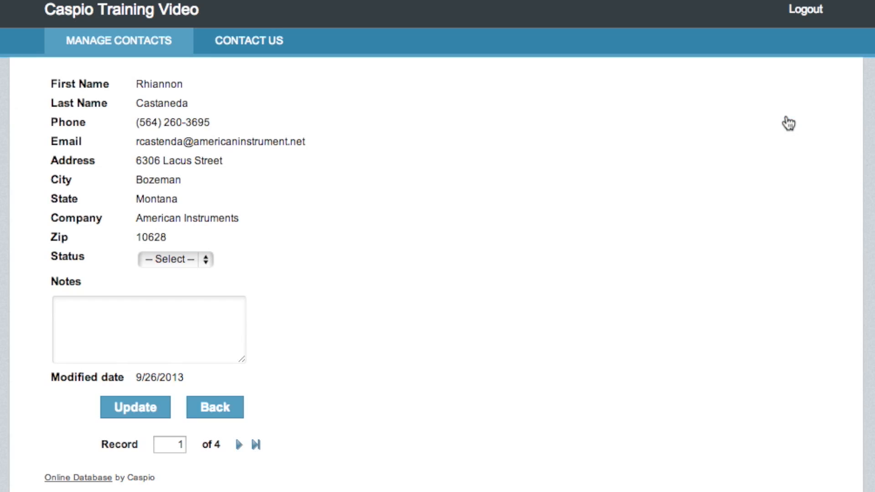
pyautogui.moveTo(363, 202)
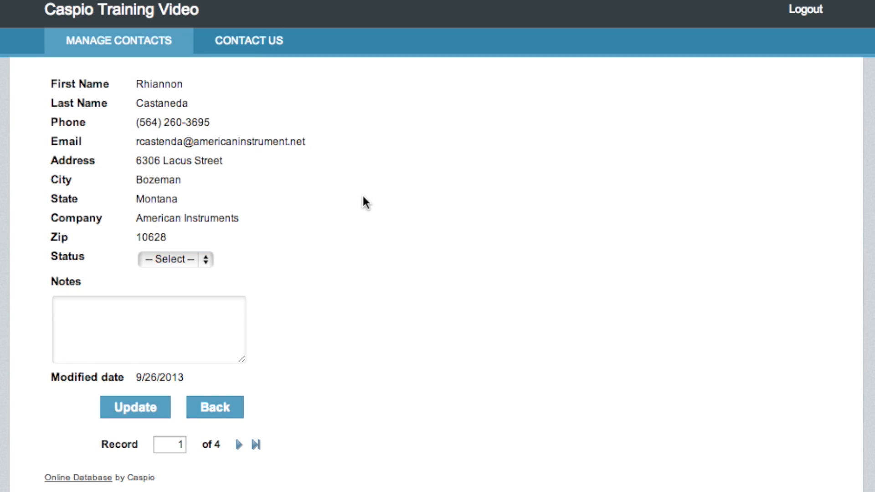
pyautogui.moveTo(231, 266)
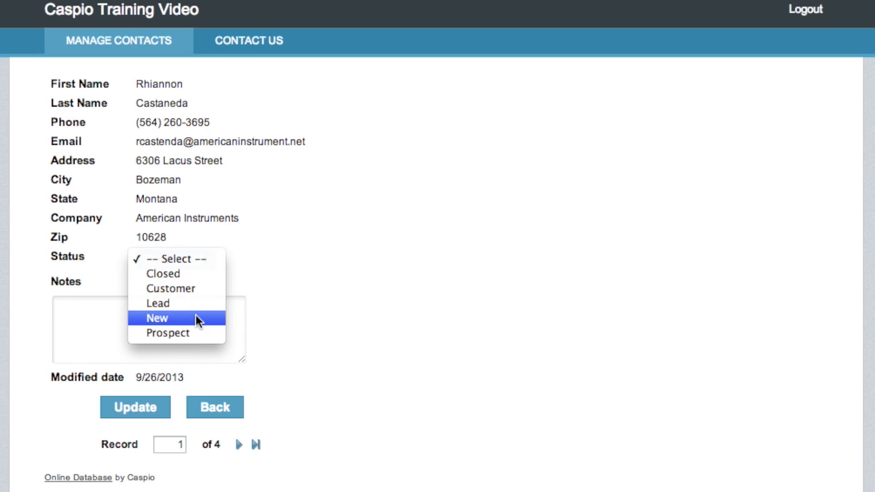
pyautogui.moveTo(179, 274)
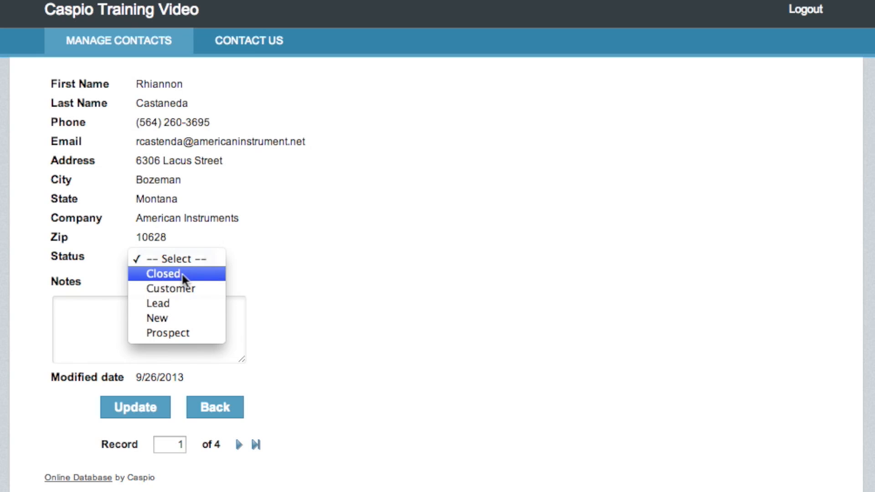
pyautogui.moveTo(343, 224)
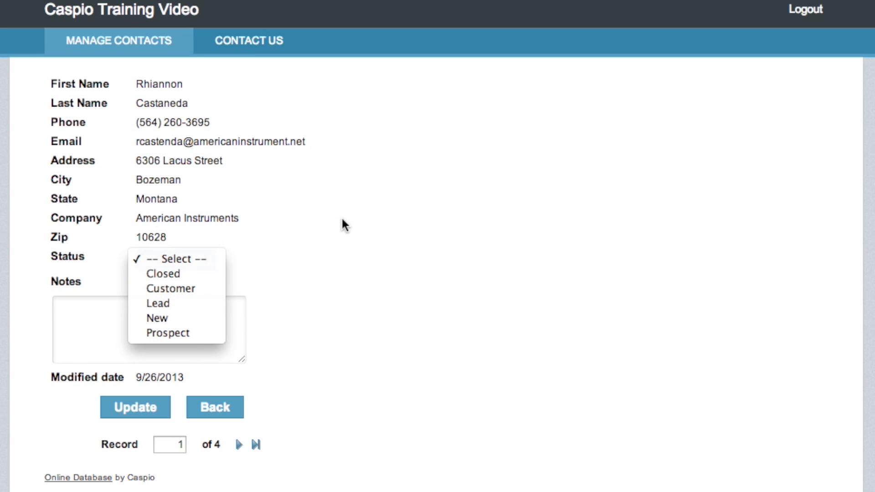
pyautogui.click(178, 259)
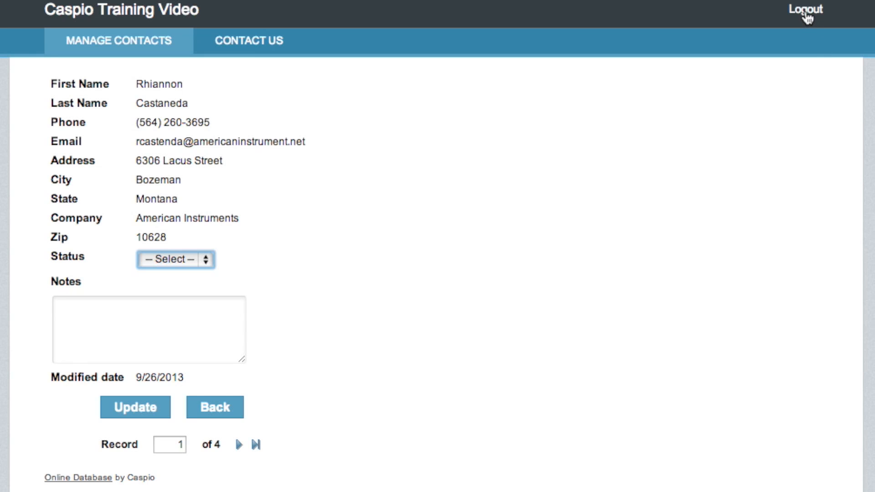
pyautogui.click(805, 10)
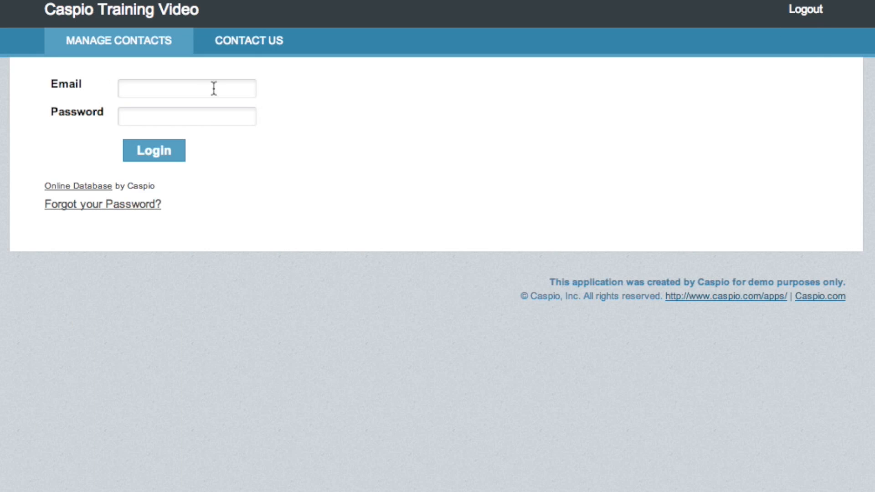
pyautogui.click(186, 88)
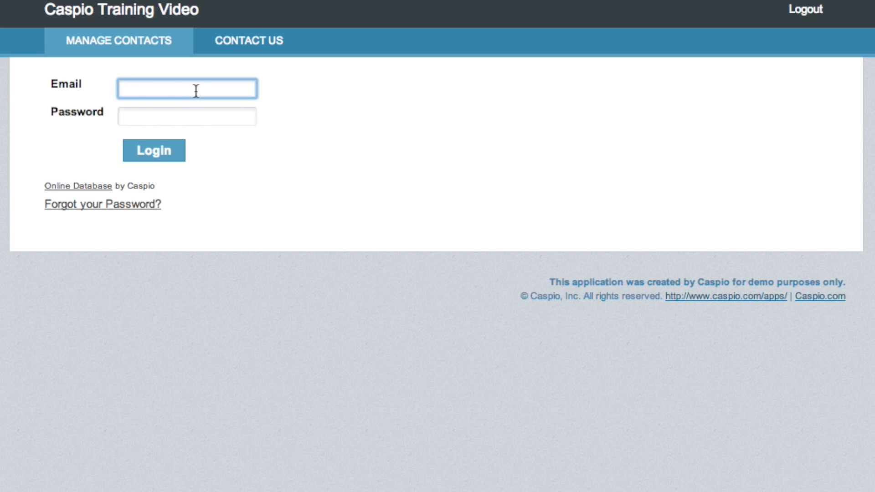
pyautogui.write('d')
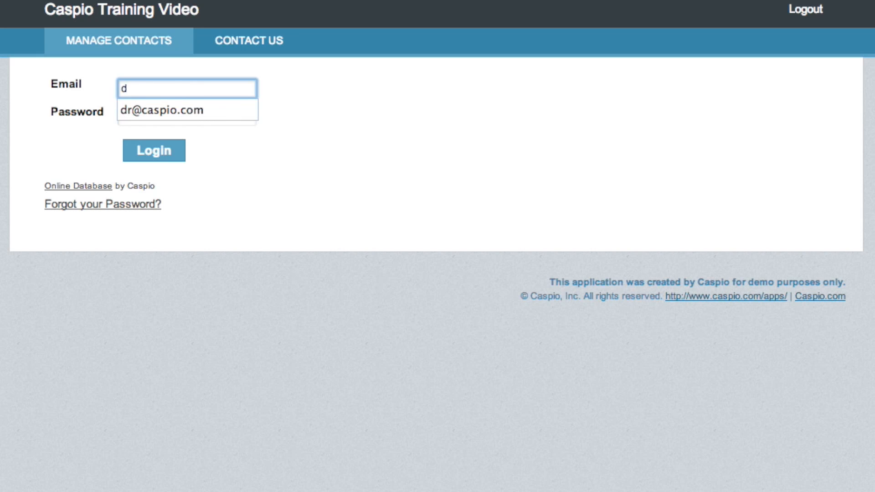
pyautogui.write('r')
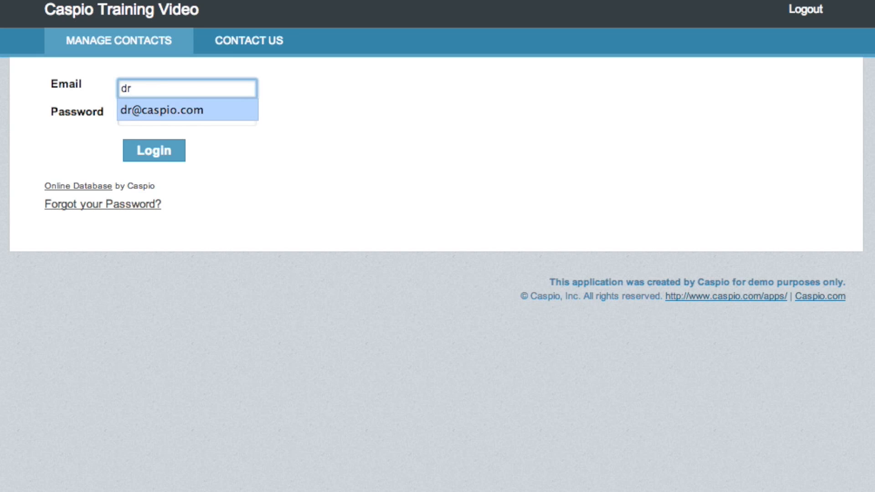
pyautogui.click(187, 110)
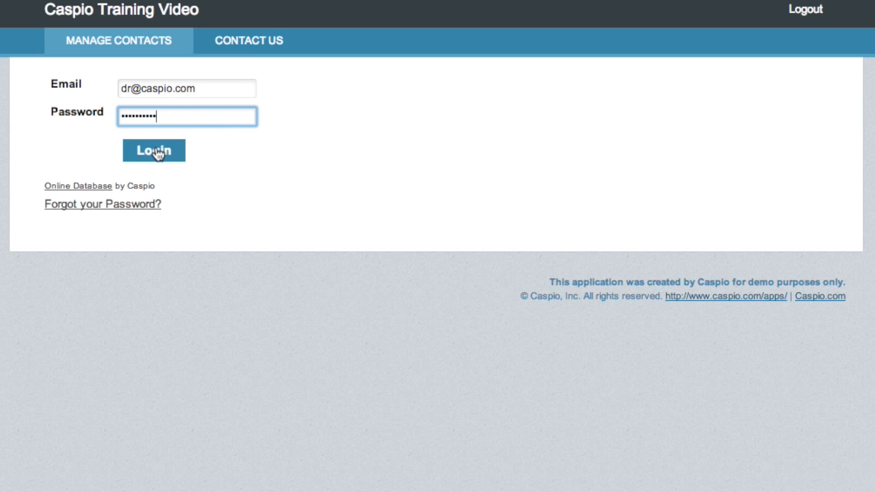
pyautogui.click(154, 150)
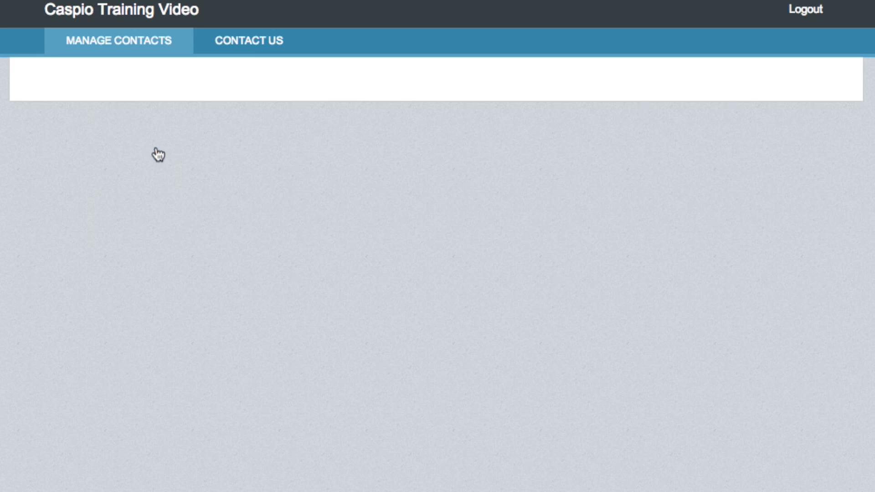
pyautogui.click(117, 40)
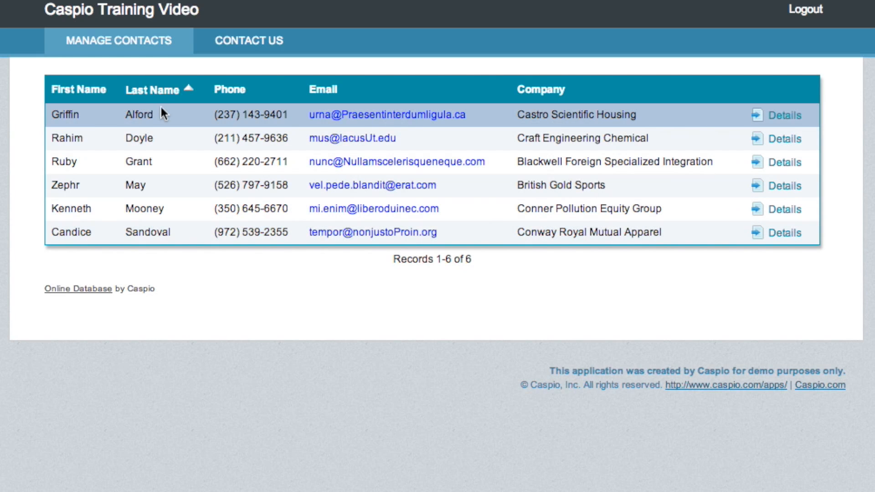
pyautogui.moveTo(72, 154)
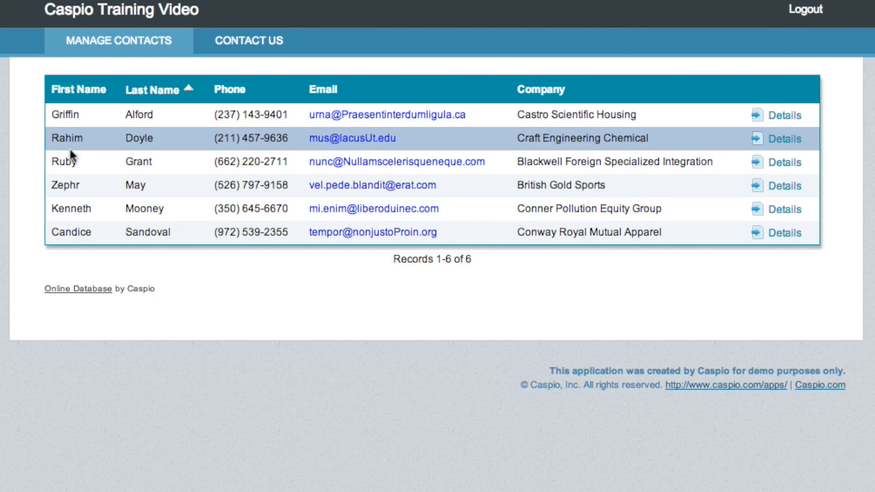
pyautogui.moveTo(95, 115)
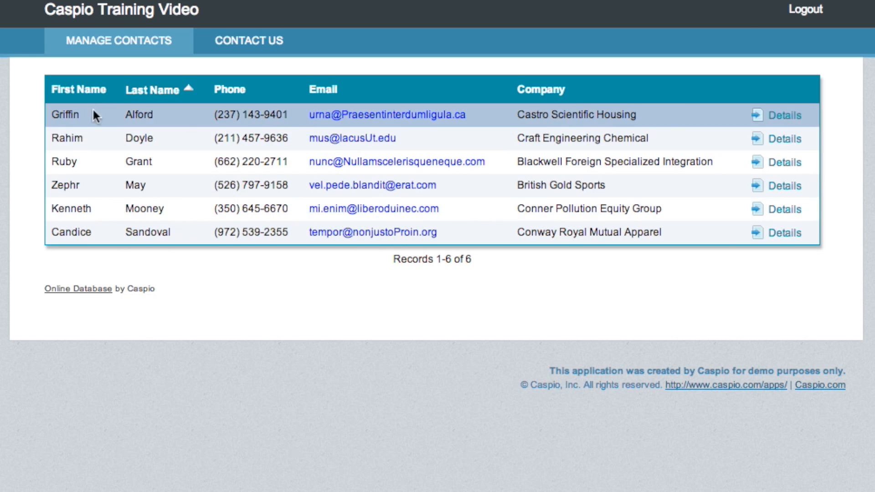
pyautogui.moveTo(780, 115)
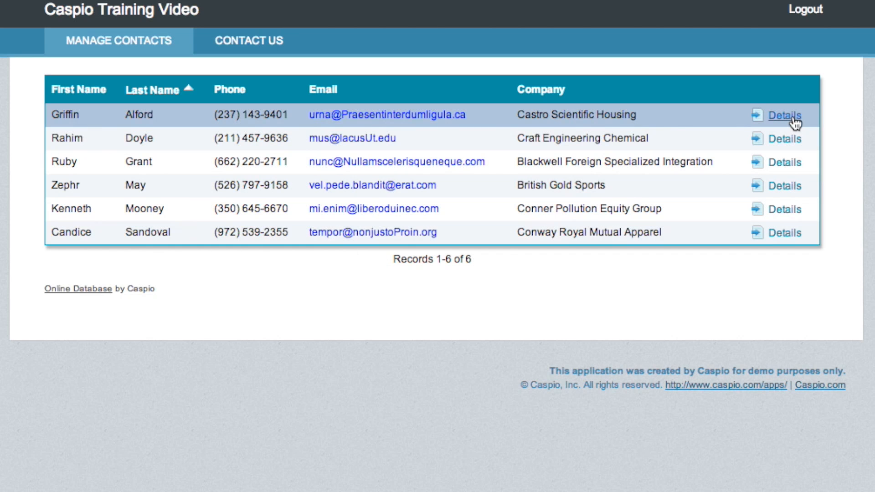
pyautogui.click(783, 115)
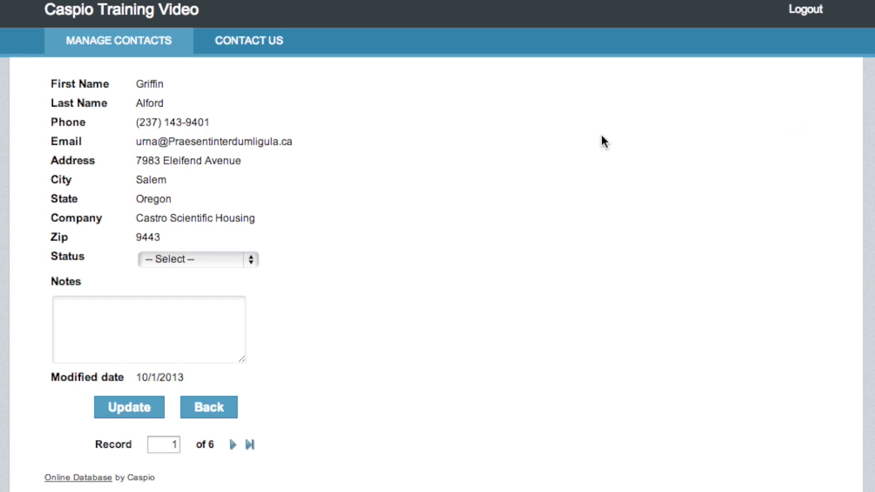
pyautogui.moveTo(176, 170)
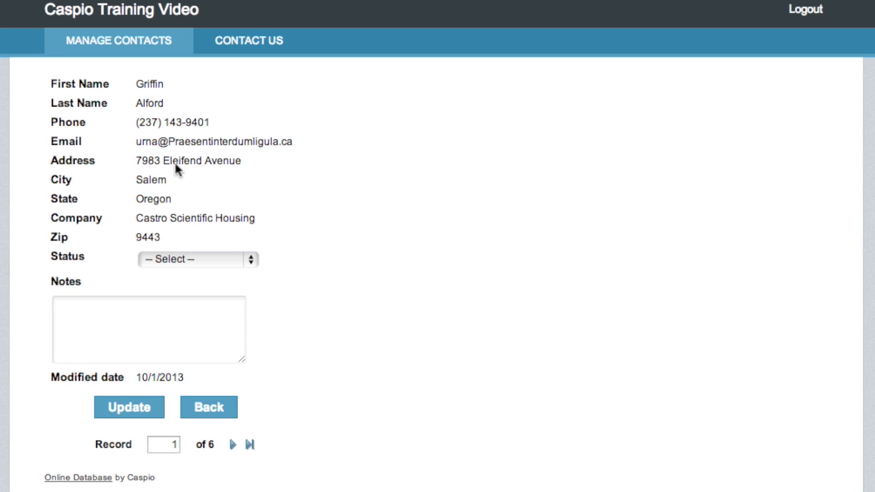
pyautogui.moveTo(250, 261)
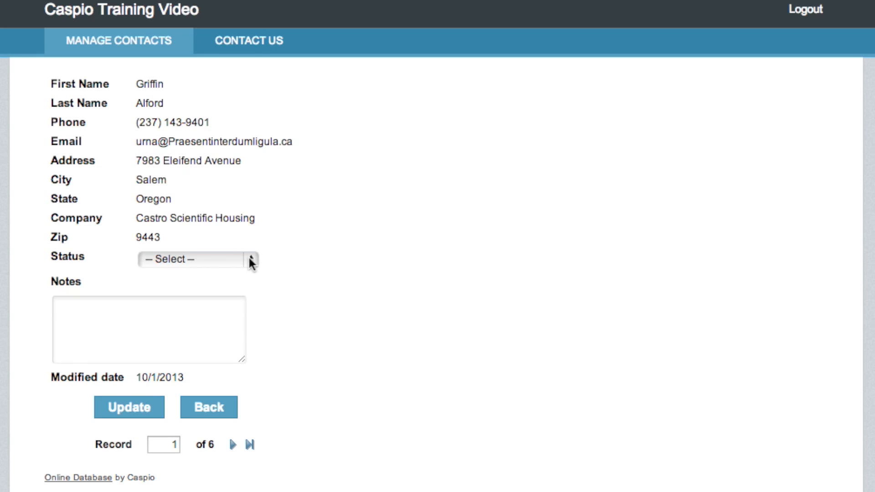
pyautogui.click(250, 260)
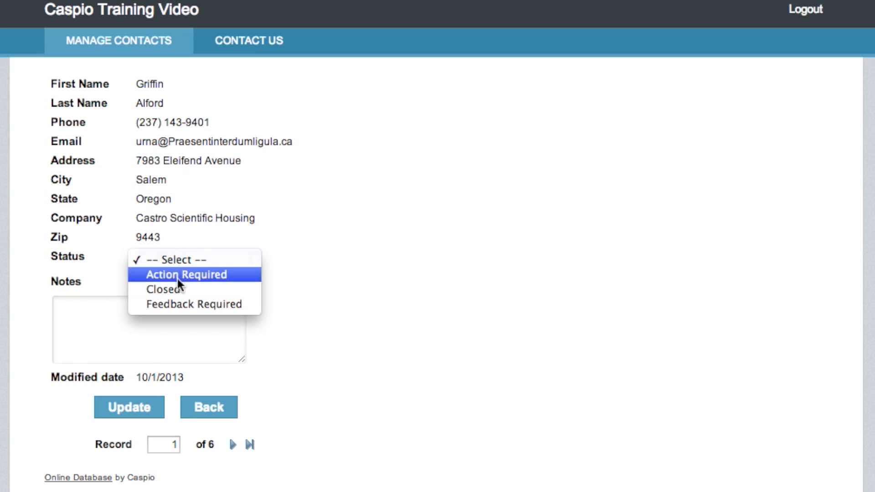
pyautogui.moveTo(189, 289)
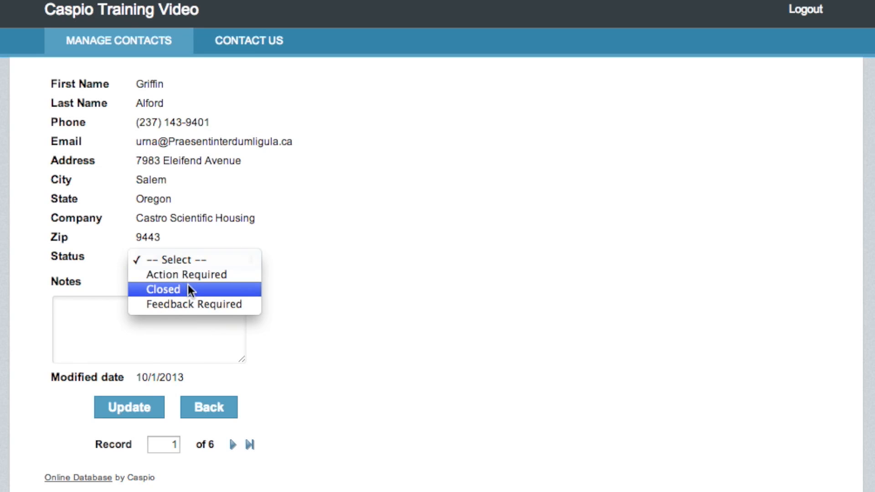
pyautogui.moveTo(454, 240)
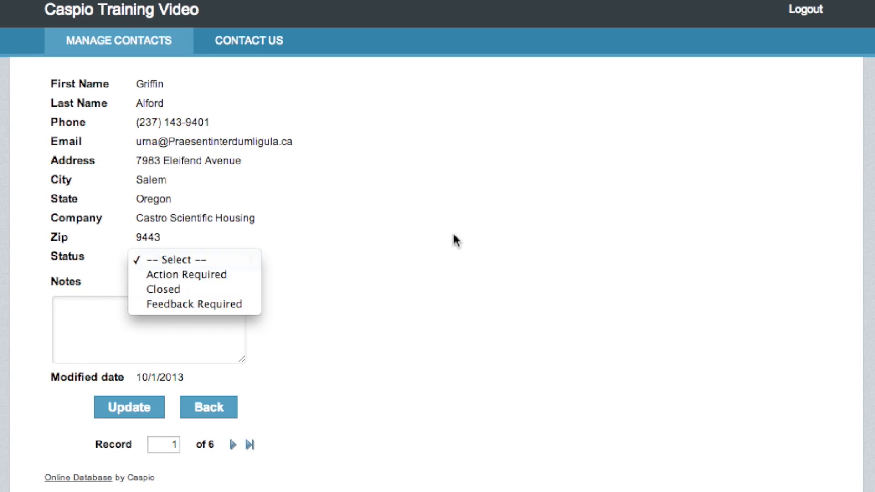